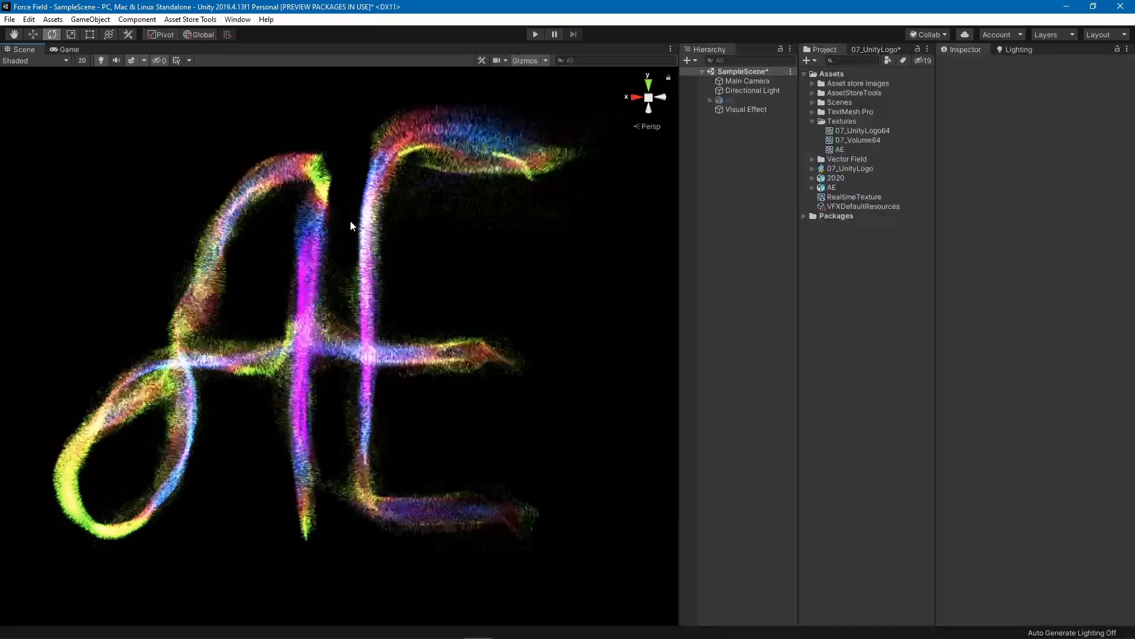
- Launch the Vector Field V2 editor window from the Window menu
left_click(237, 19)
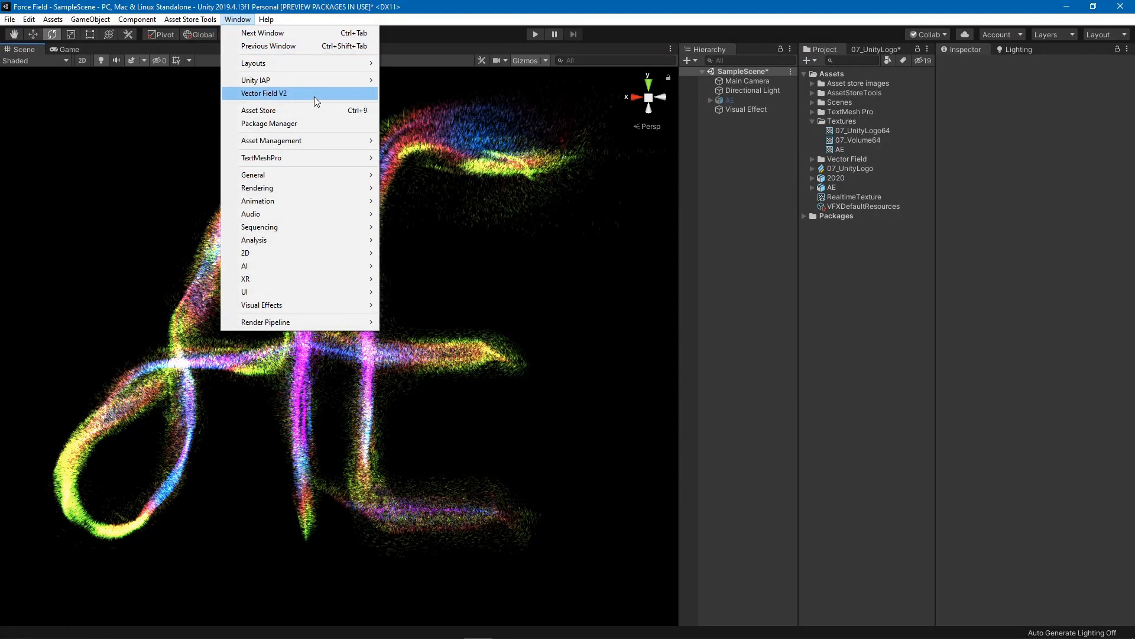
left_click(264, 93)
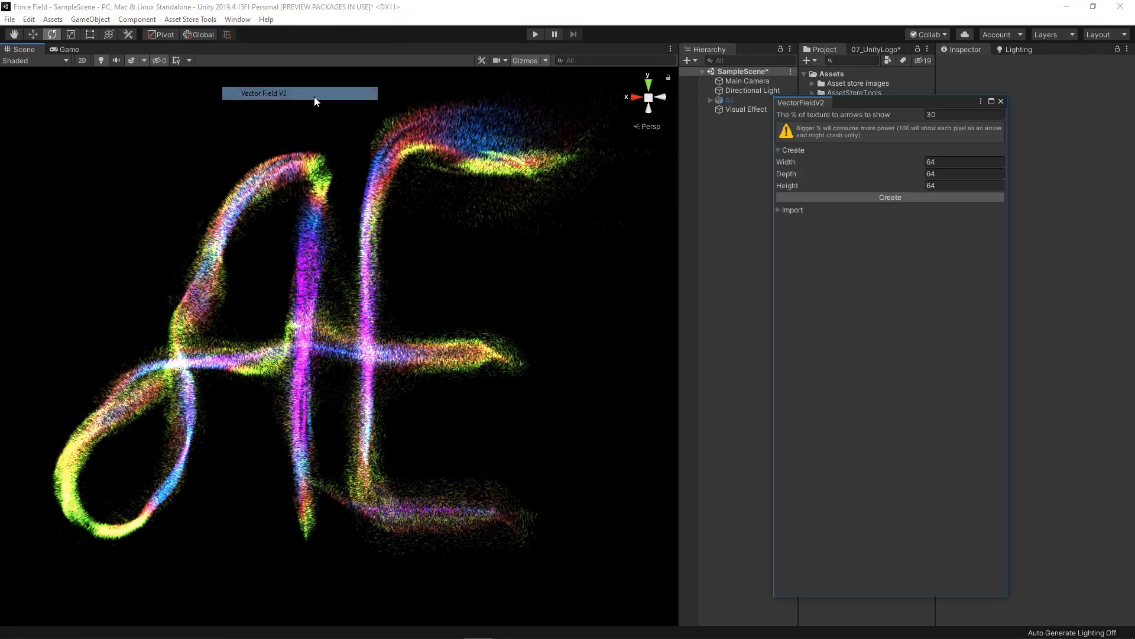
- Expand Import and assign the AE Texture3D to build the Vector Field Root arrows
left_click(889, 197)
type("50")
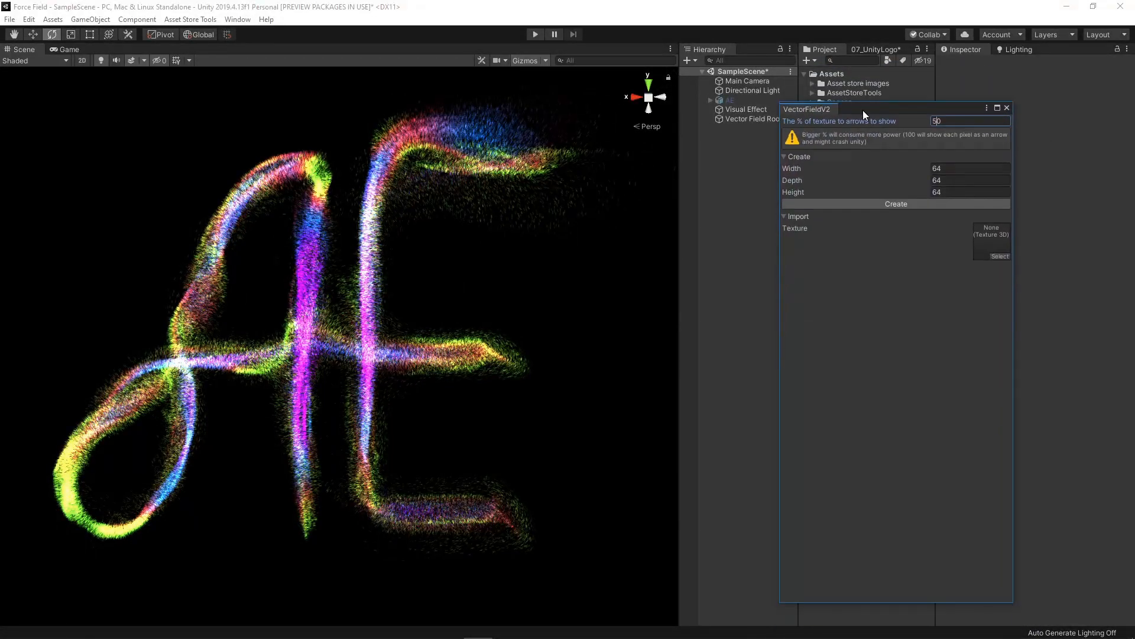
left_click_drag(818, 108, 819, 249)
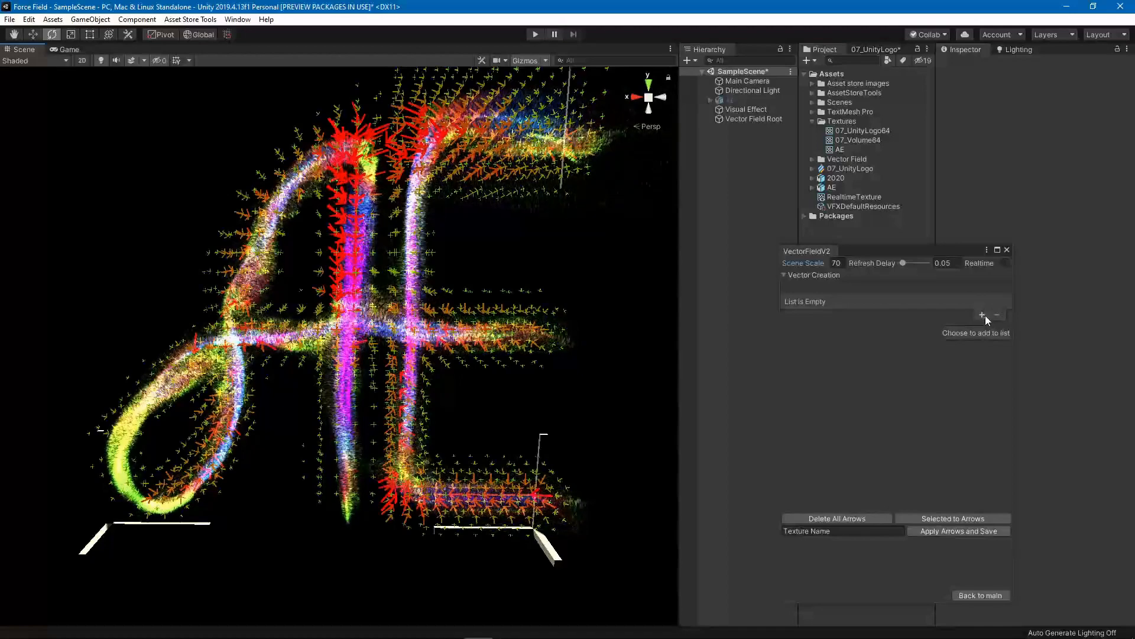
- Add an influence arrow and give it Relative mode with force 0.26
left_click(981, 314)
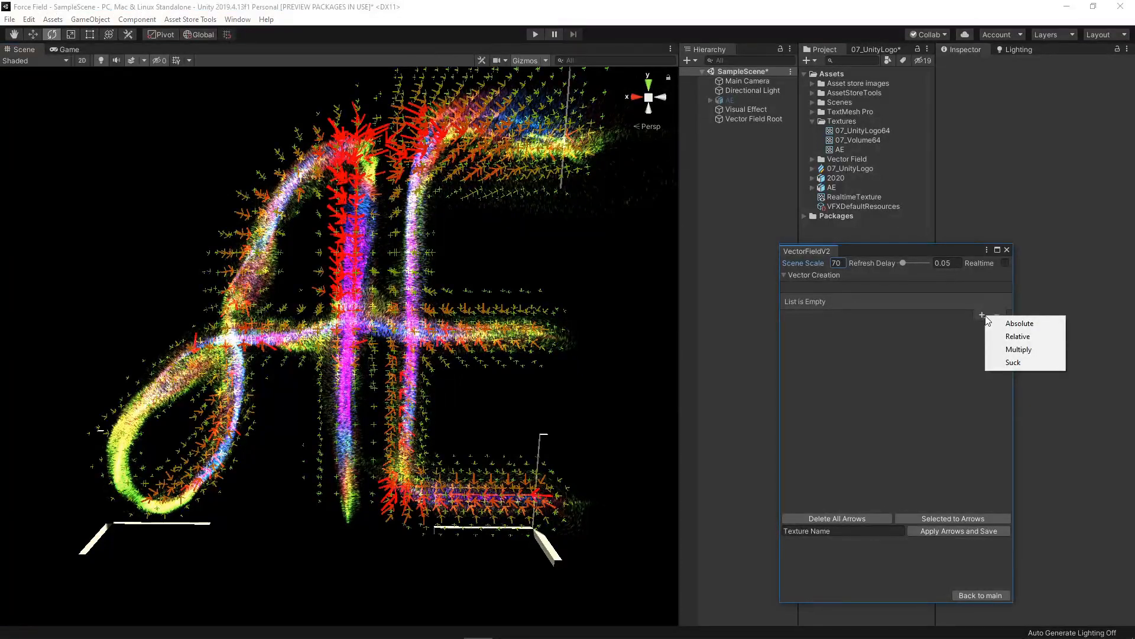
mouse_move(1024, 336)
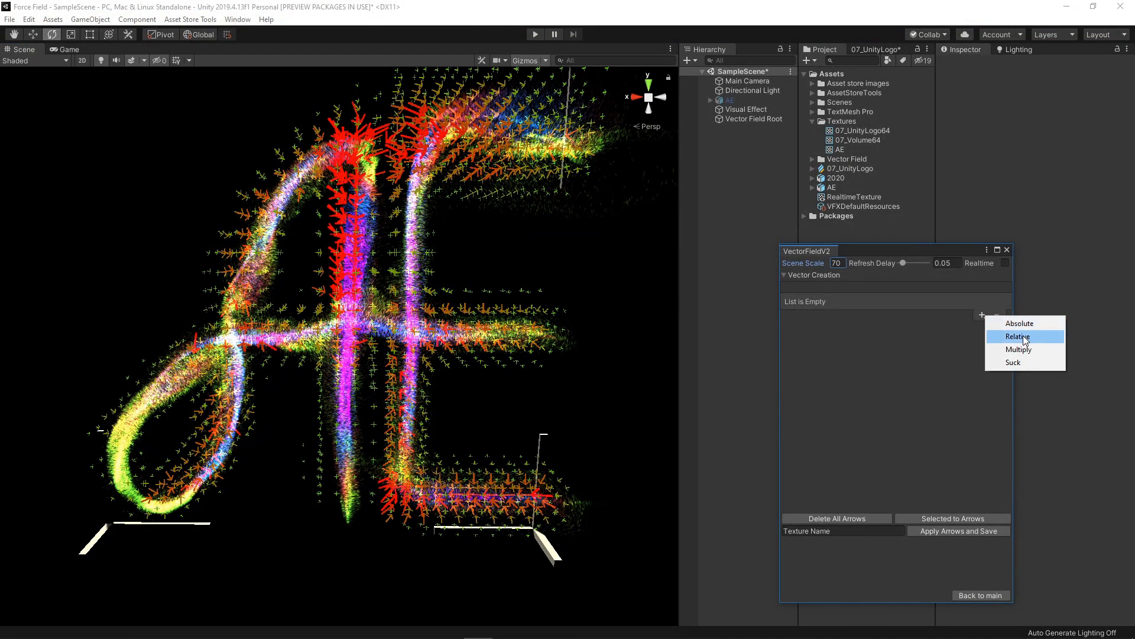
mouse_move(1019, 323)
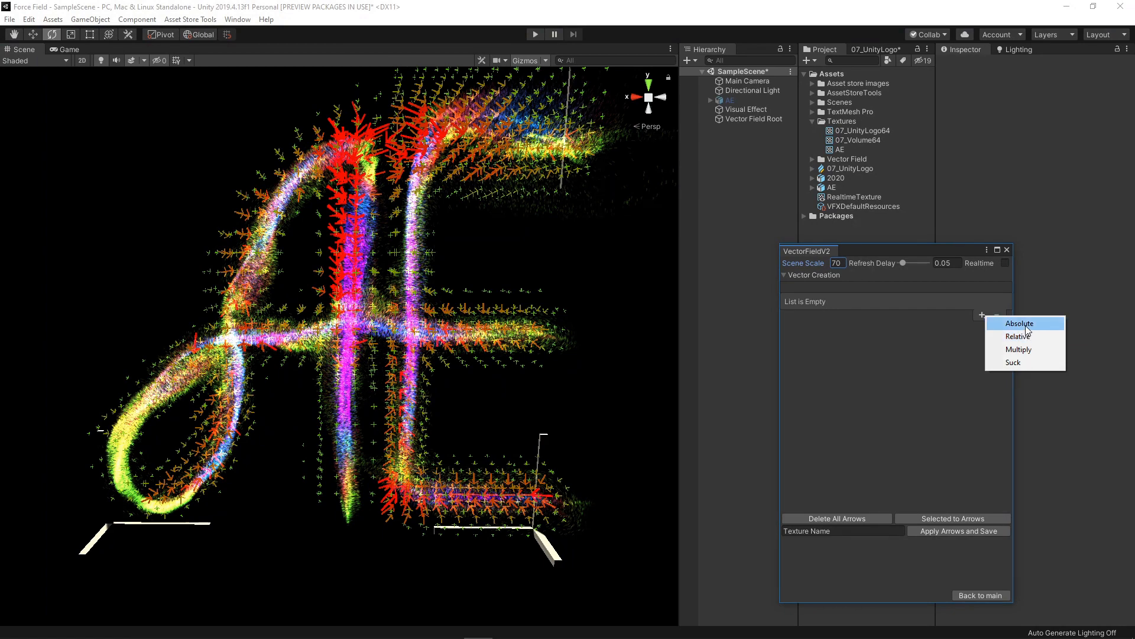
left_click(1019, 323)
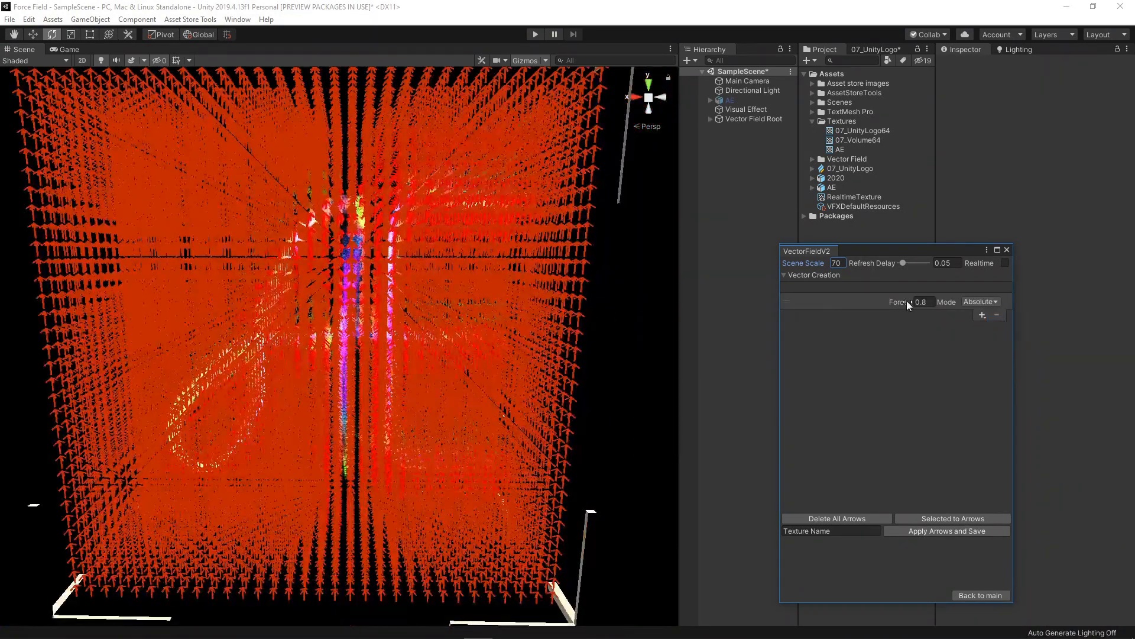
left_click_drag(908, 303, 894, 302)
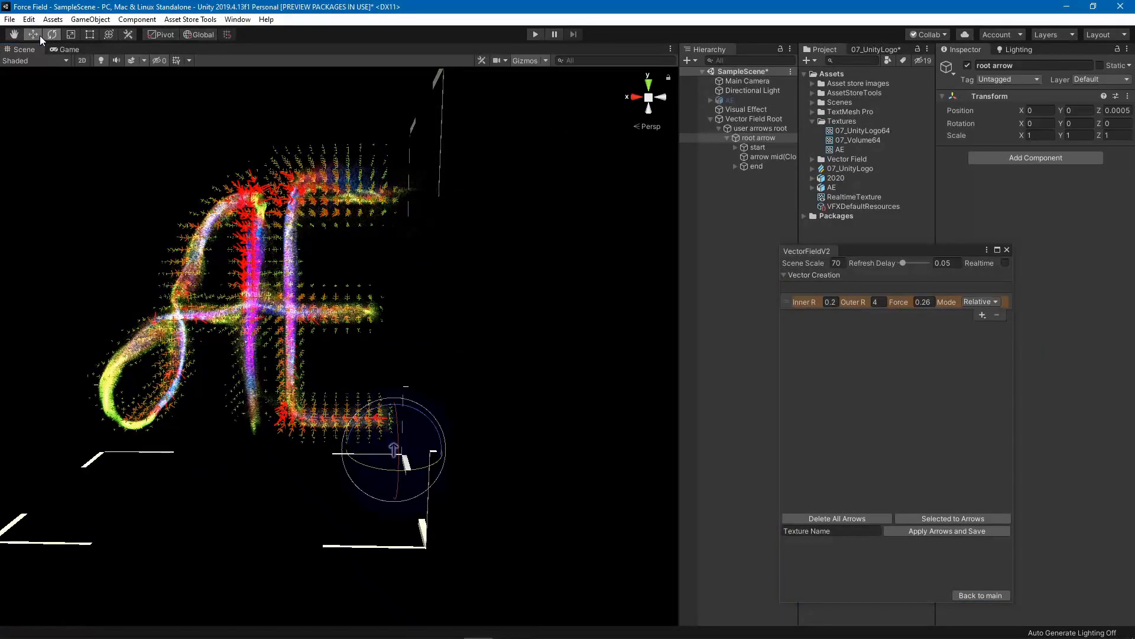
- Move the arrow to the letters' base with inner radius 0.9, outer 4.3, force 0.89
left_click_drag(394, 448, 261, 536)
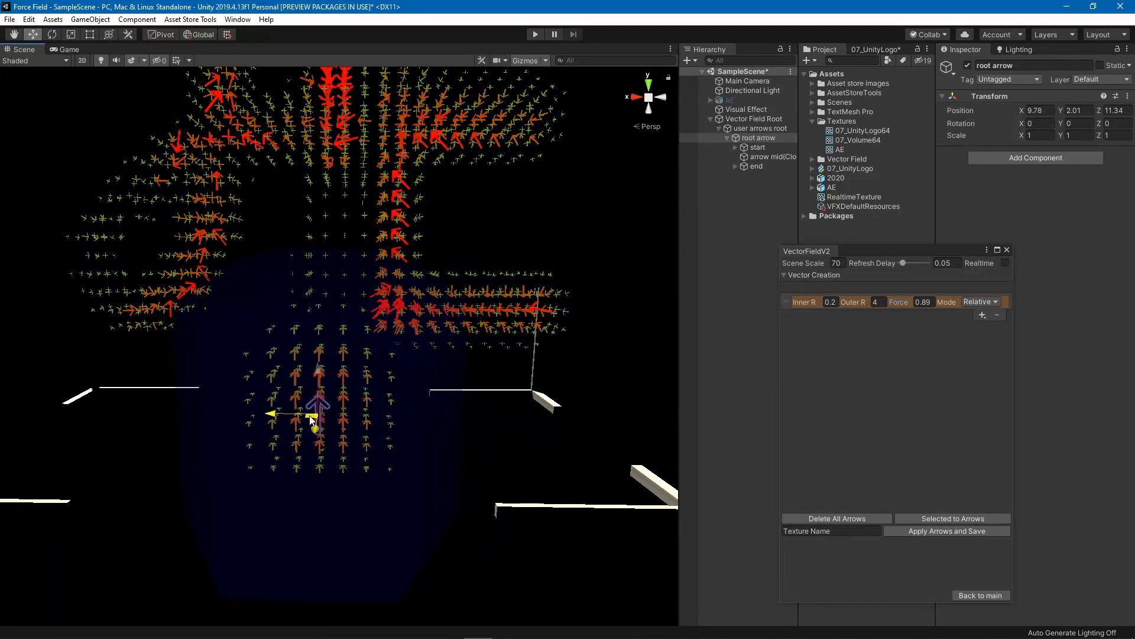
left_click(1014, 49)
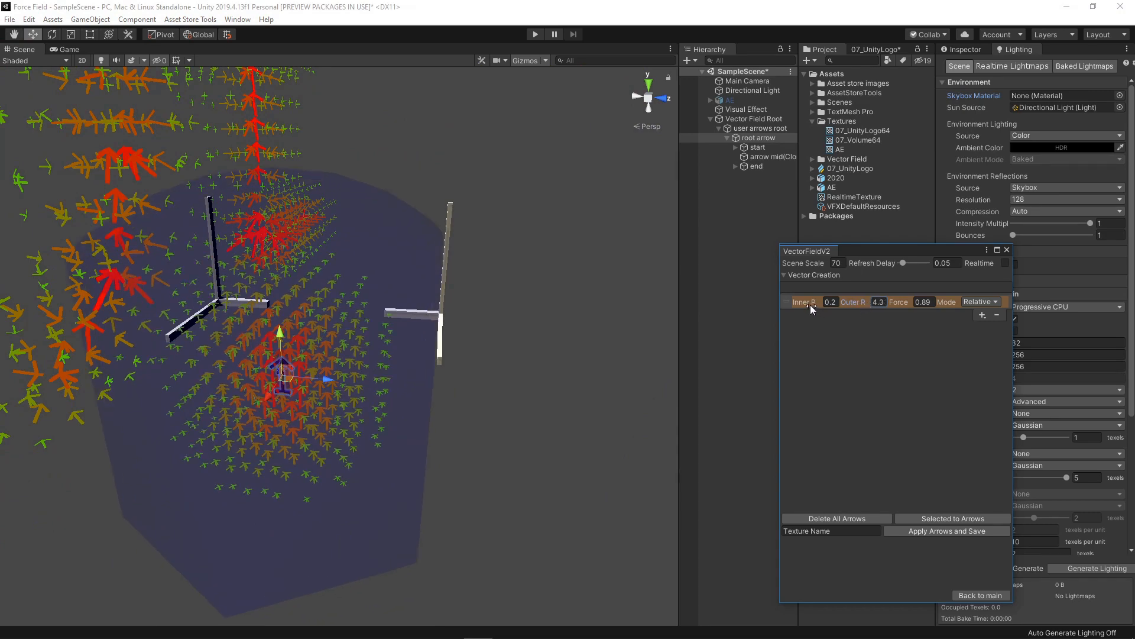
left_click_drag(797, 303, 829, 302)
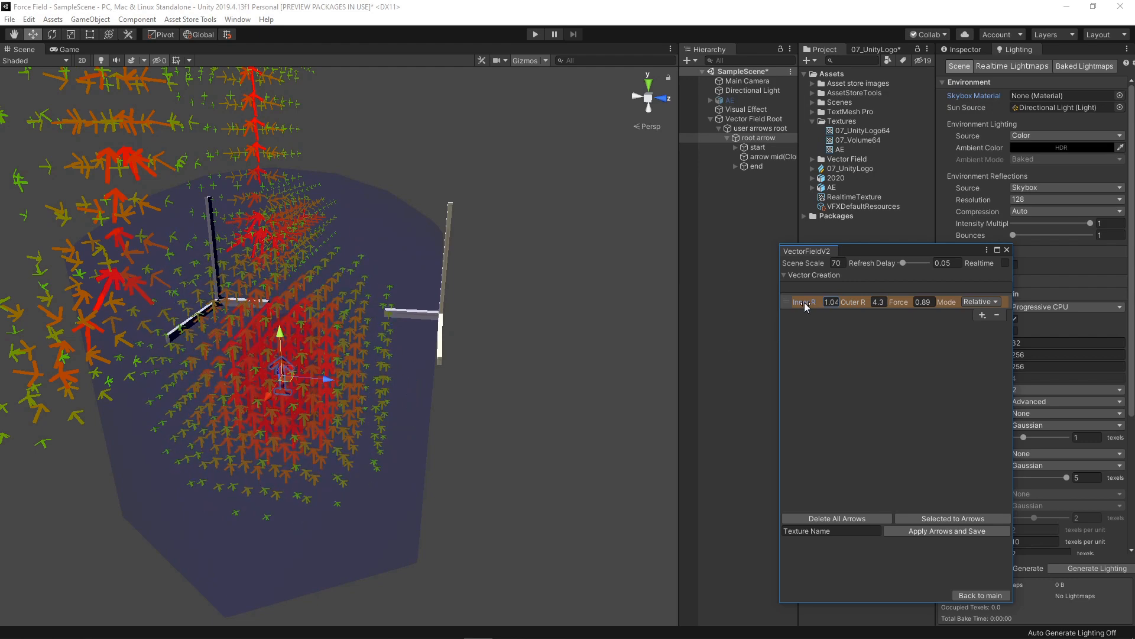
left_click_drag(802, 300, 793, 301)
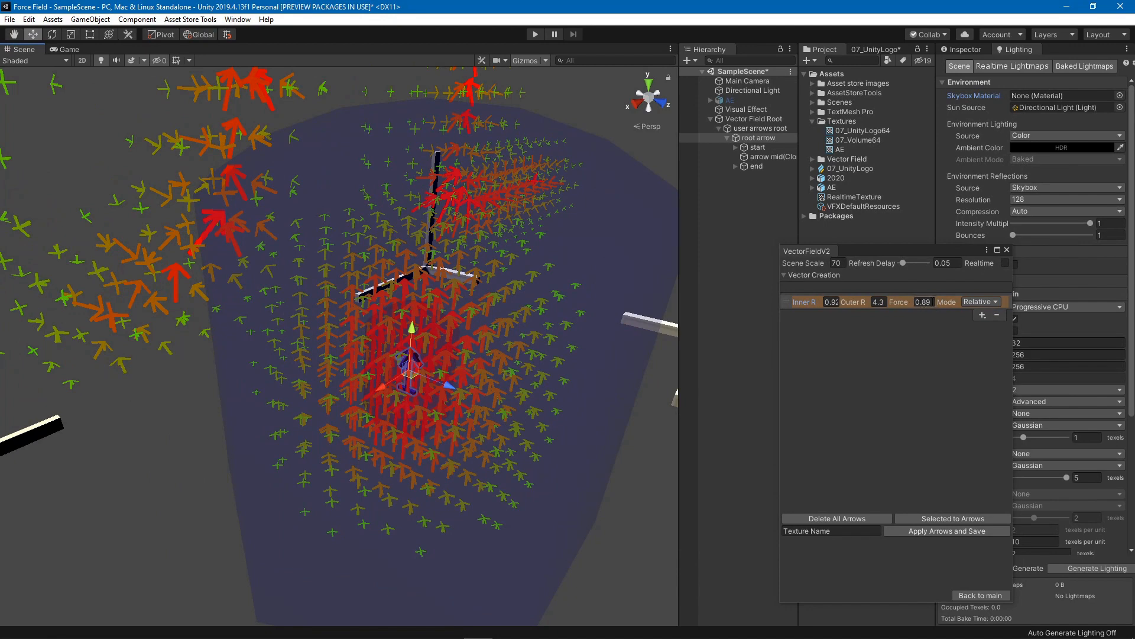
mouse_move(456, 312)
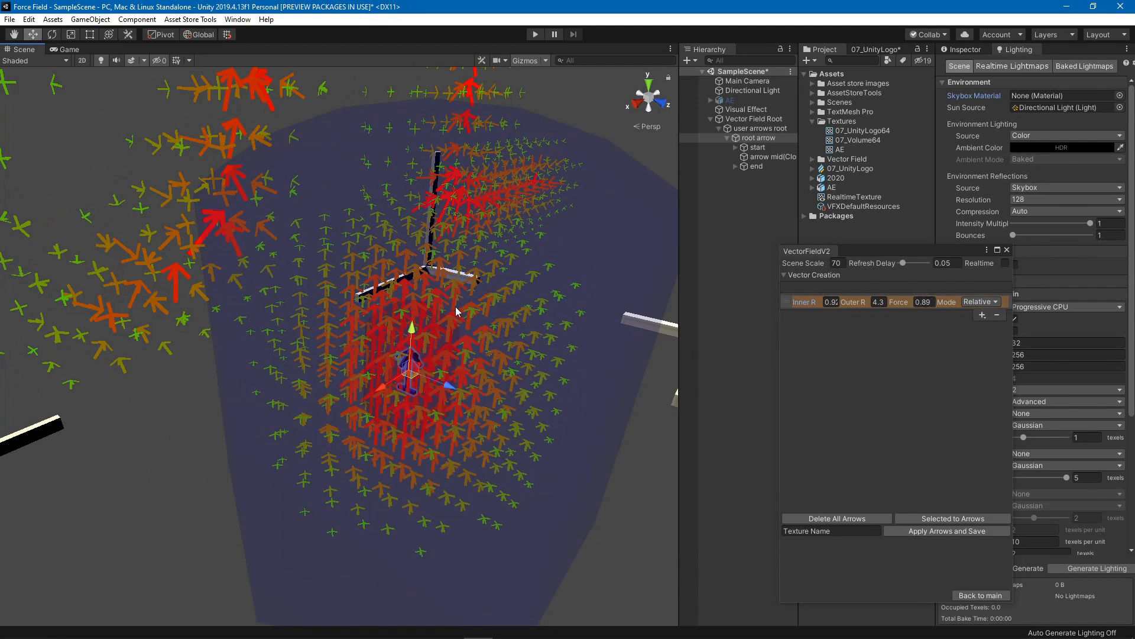
mouse_move(487, 308)
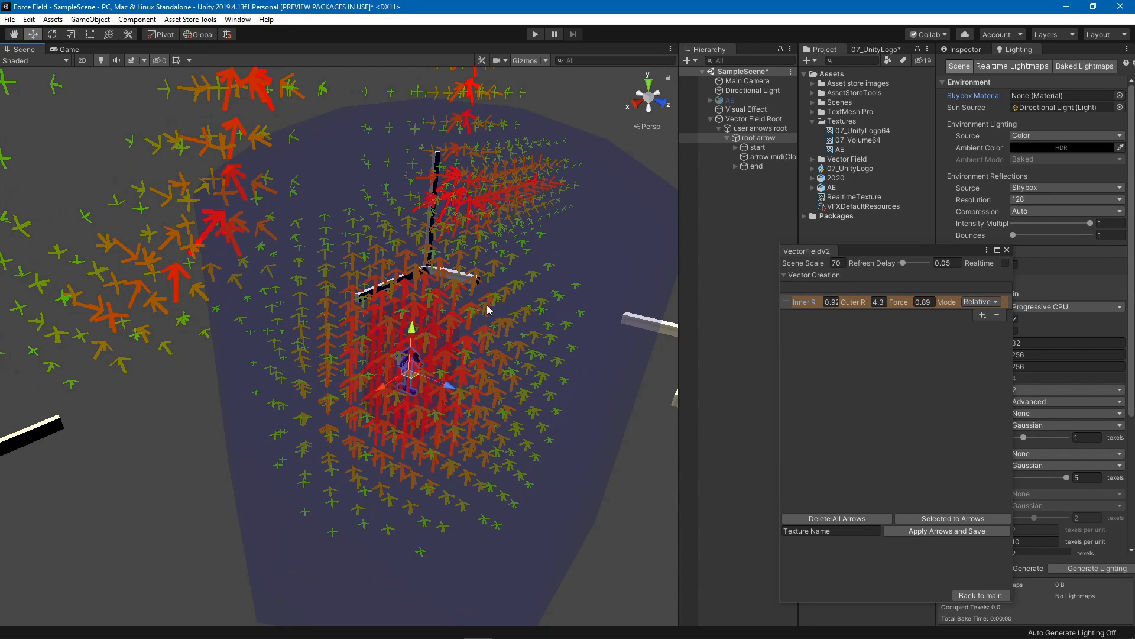
mouse_move(575, 131)
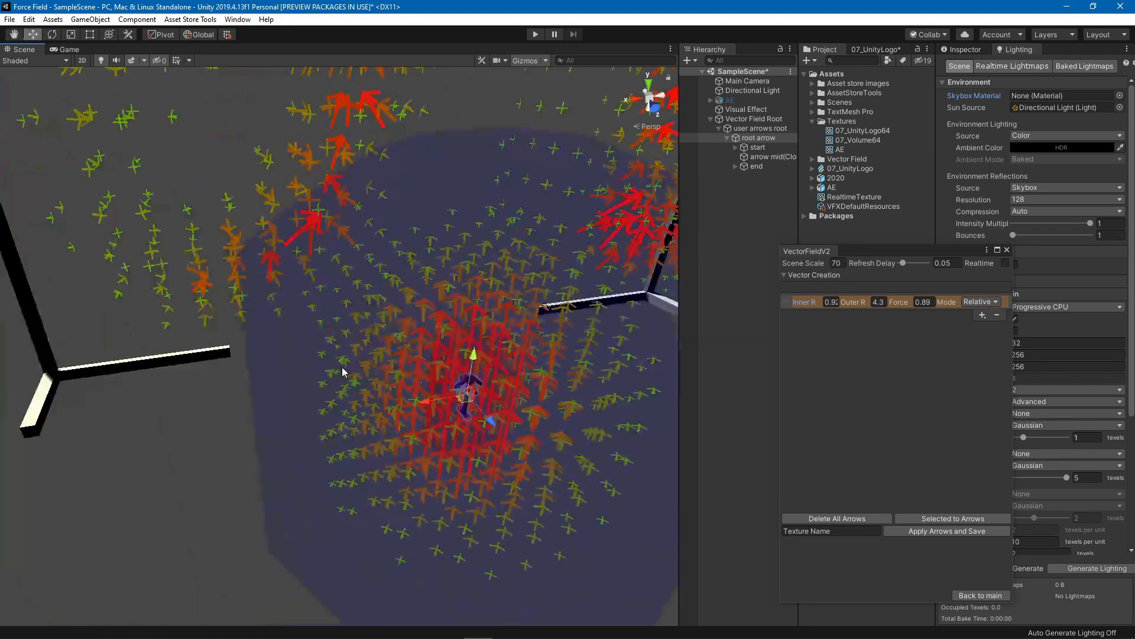
left_click_drag(345, 371, 539, 304)
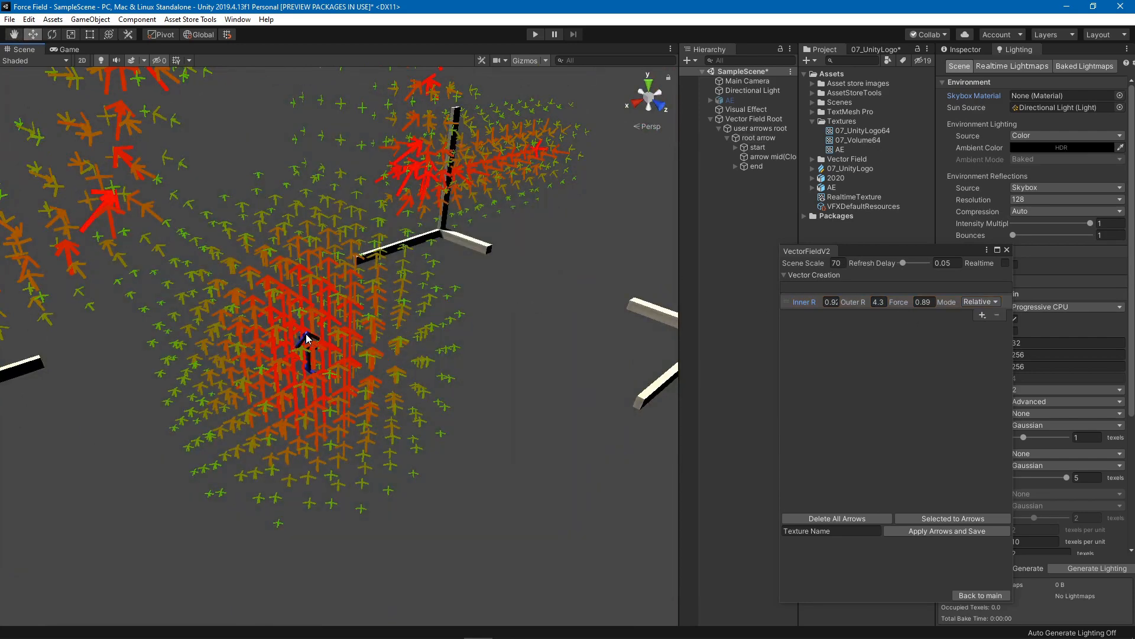
left_click(736, 165)
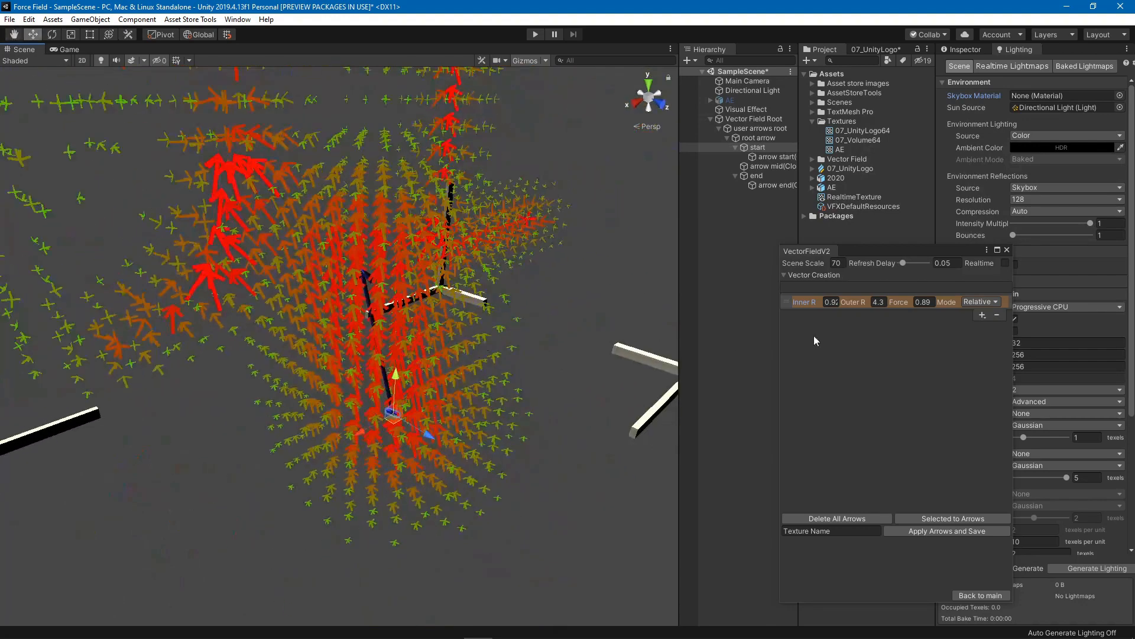
- Switch the arrow to Multiply mode at force 0 and lengthen it by its start handle
left_click_drag(923, 301, 898, 301)
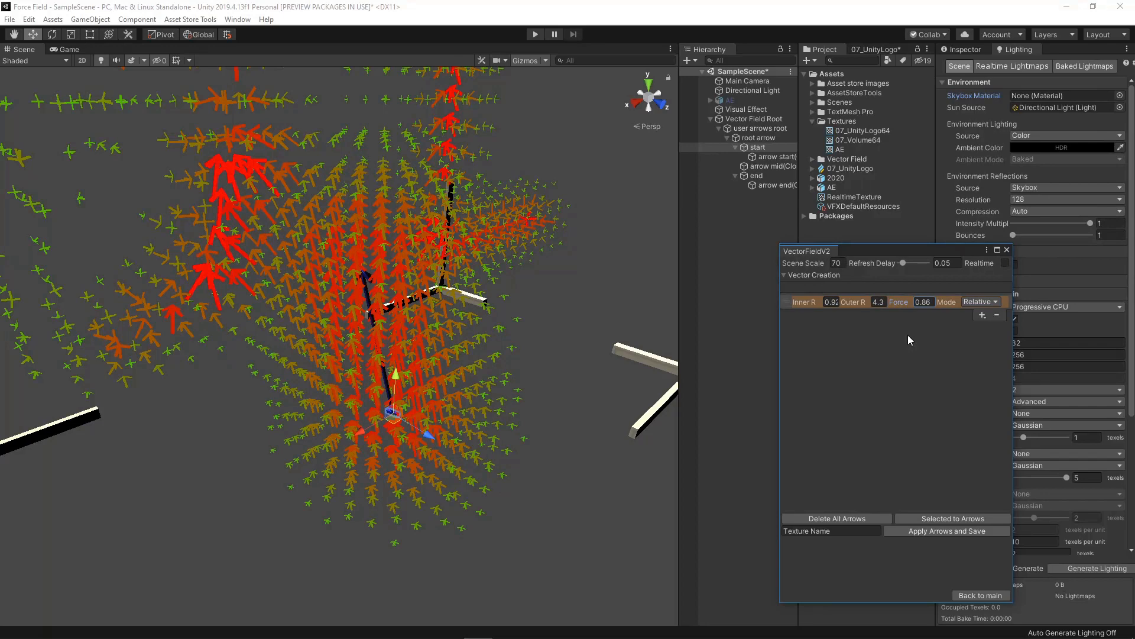
left_click(979, 301)
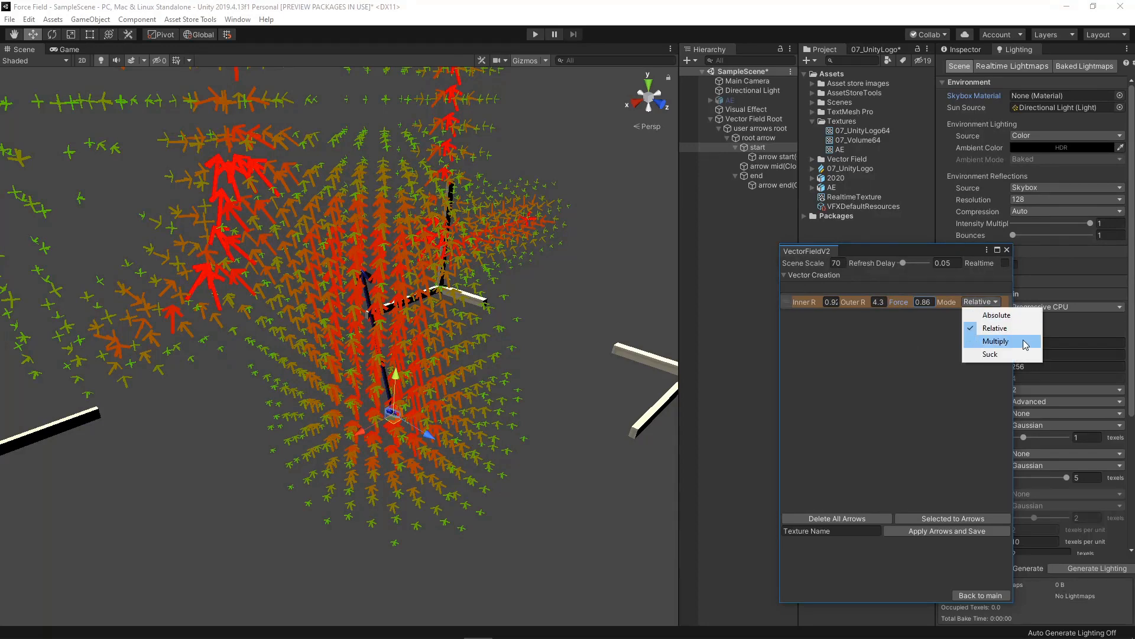
left_click(996, 341)
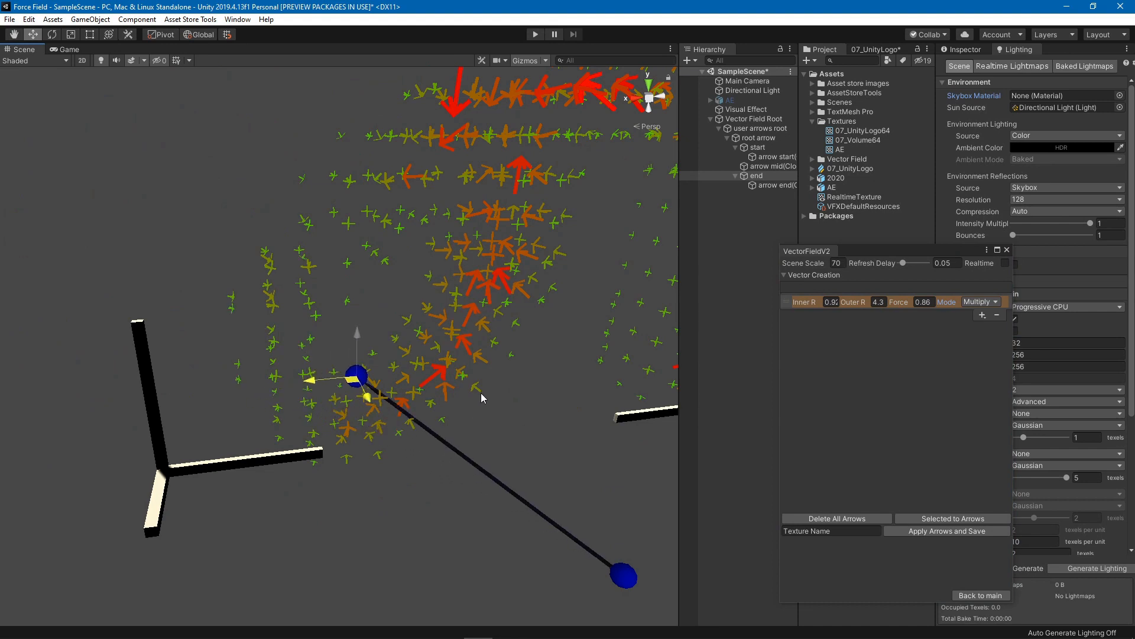
left_click_drag(355, 373, 351, 185)
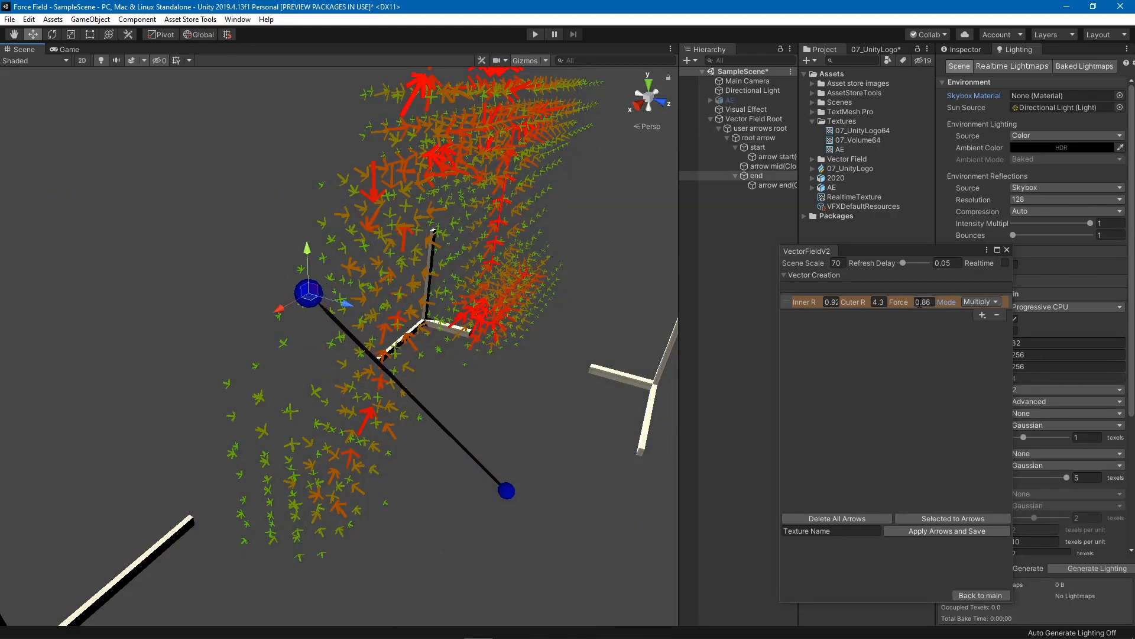
left_click(923, 302)
type("0")
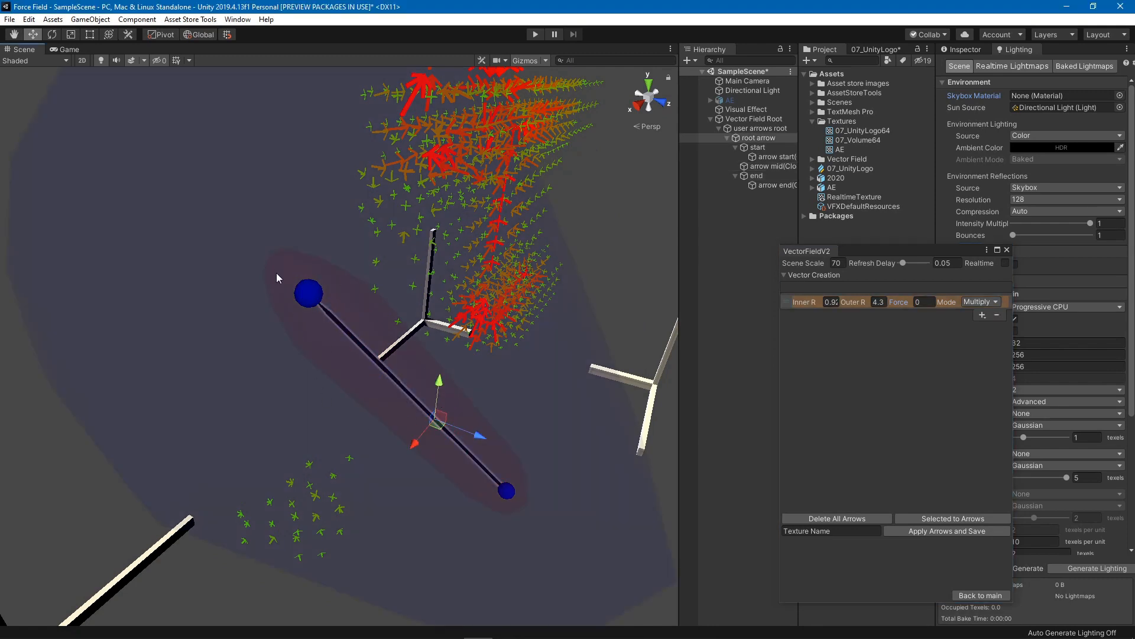
mouse_move(317, 300)
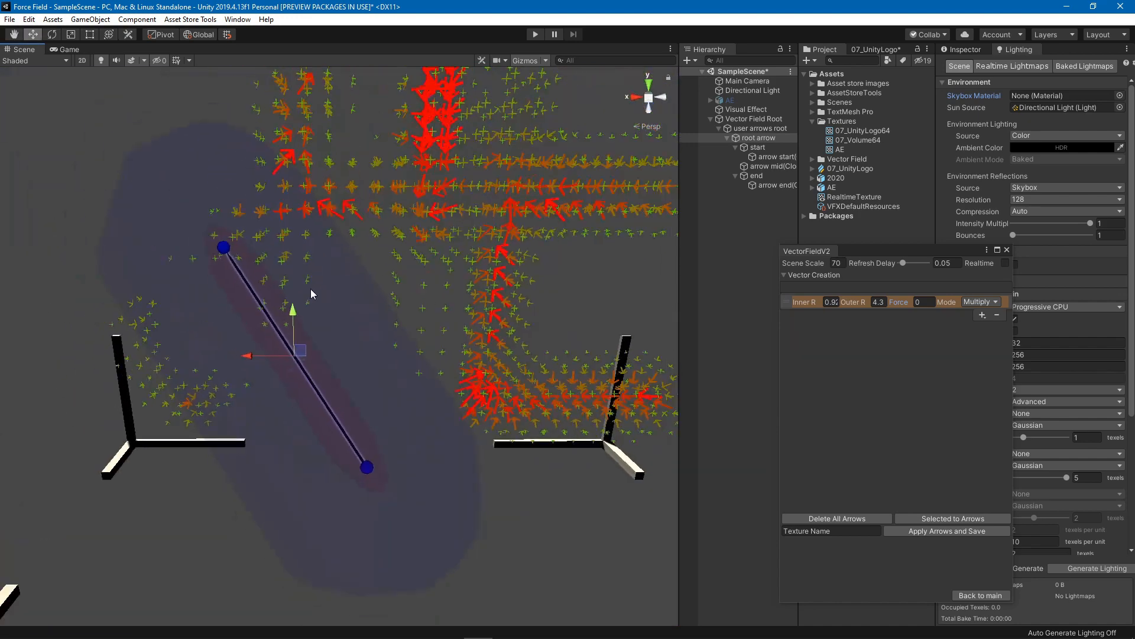
- Set the arrow to Suck mode with inner radius 1.77 and force 0.76
left_click(977, 301)
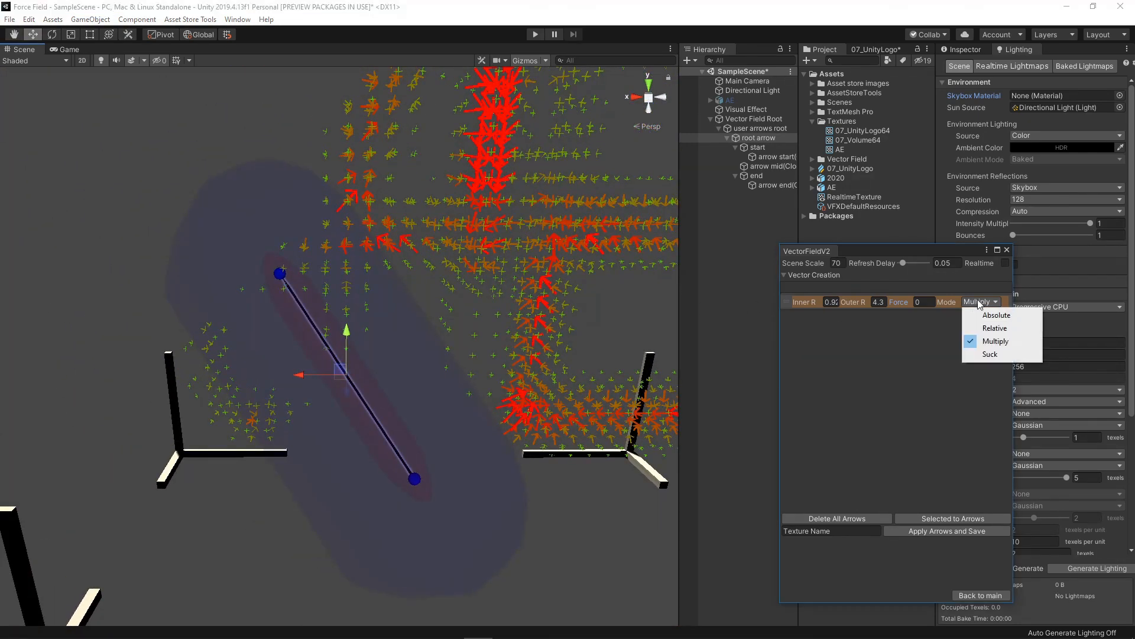
mouse_move(989, 354)
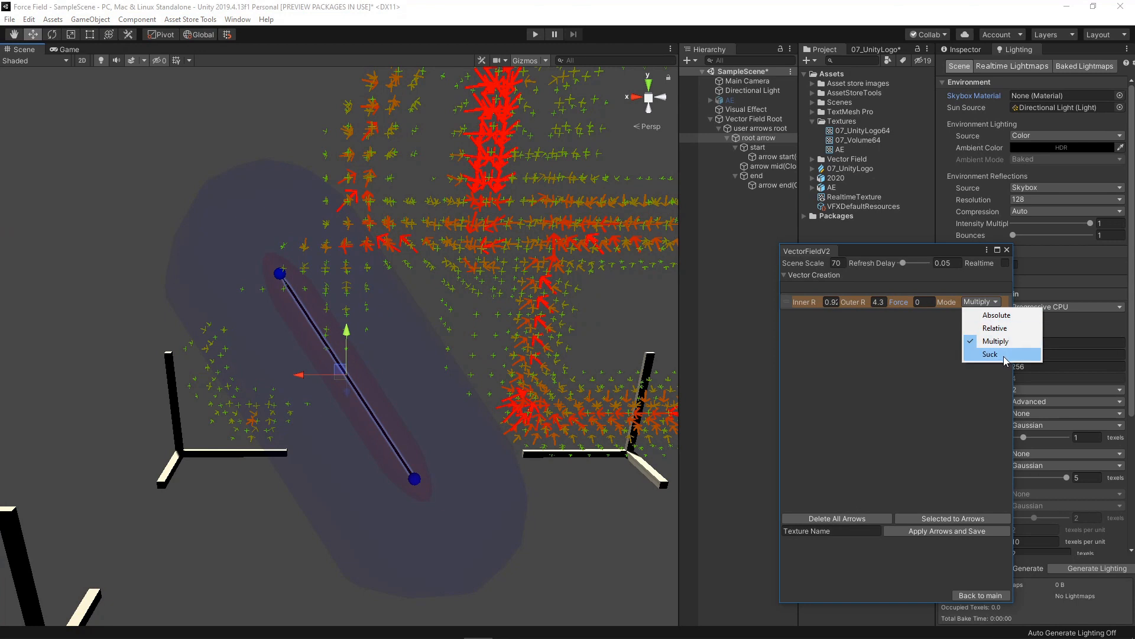
left_click(989, 354)
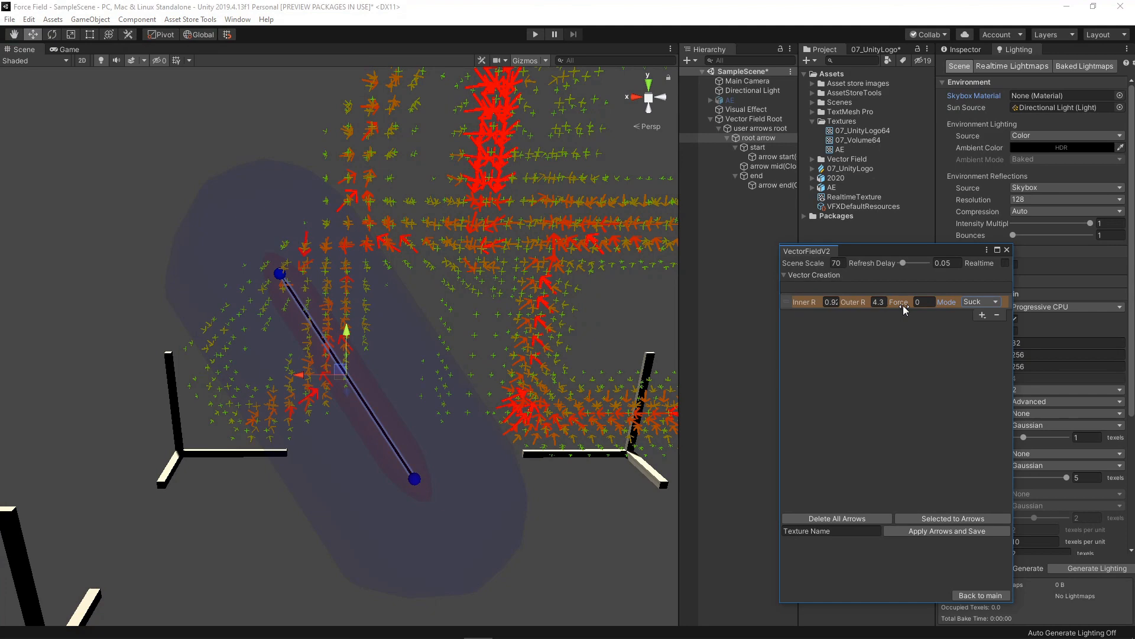
left_click_drag(922, 300, 905, 301)
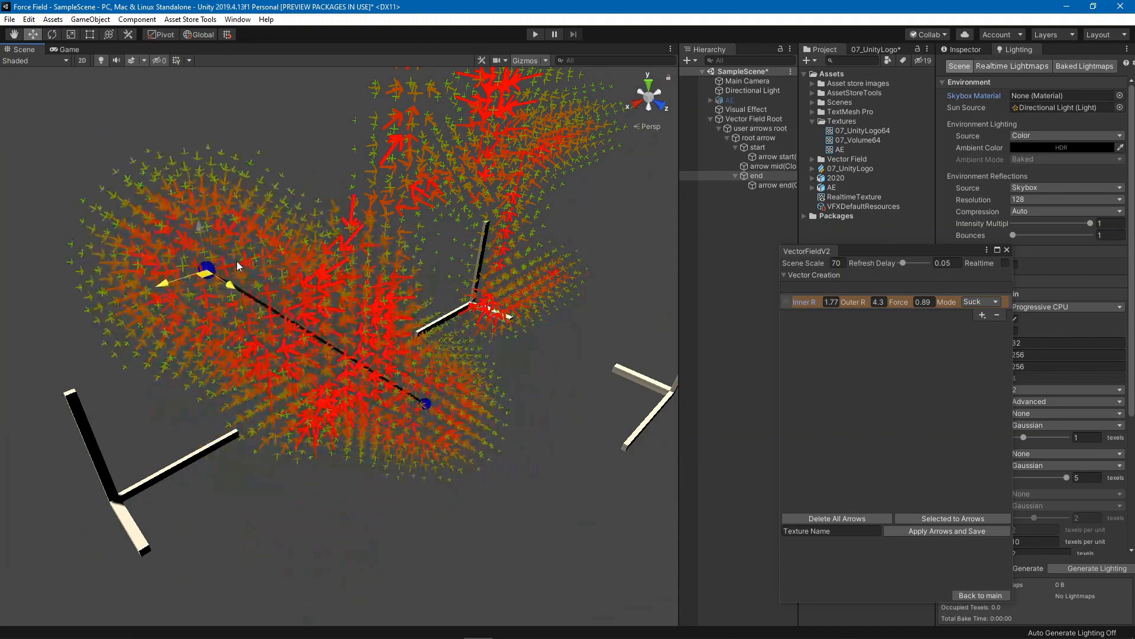
left_click_drag(238, 265, 455, 427)
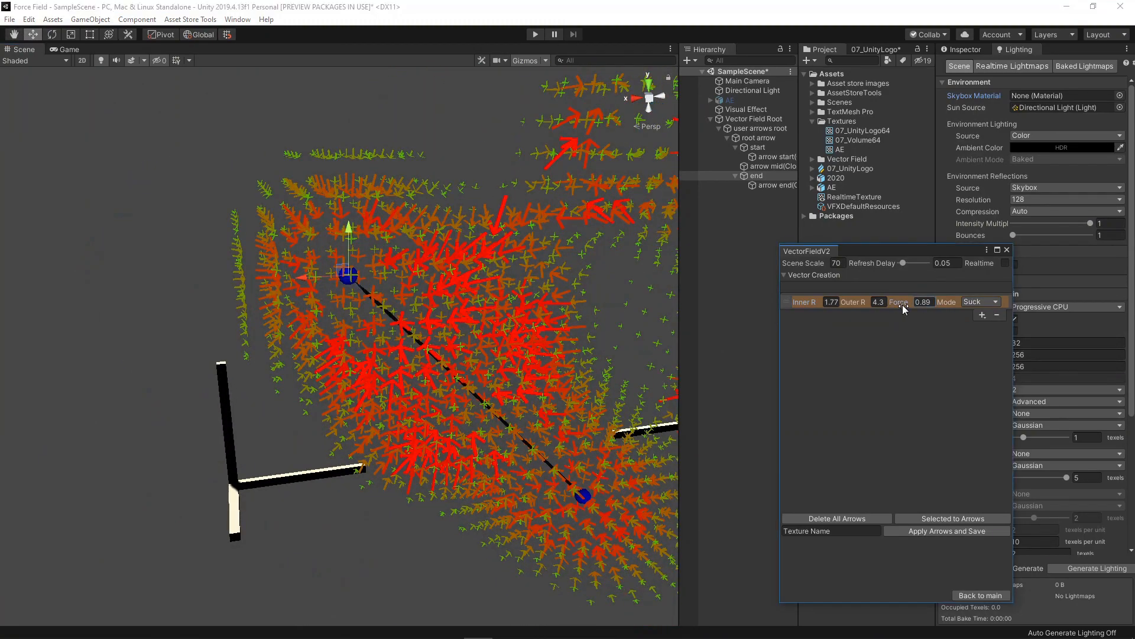
left_click_drag(923, 301, 912, 301)
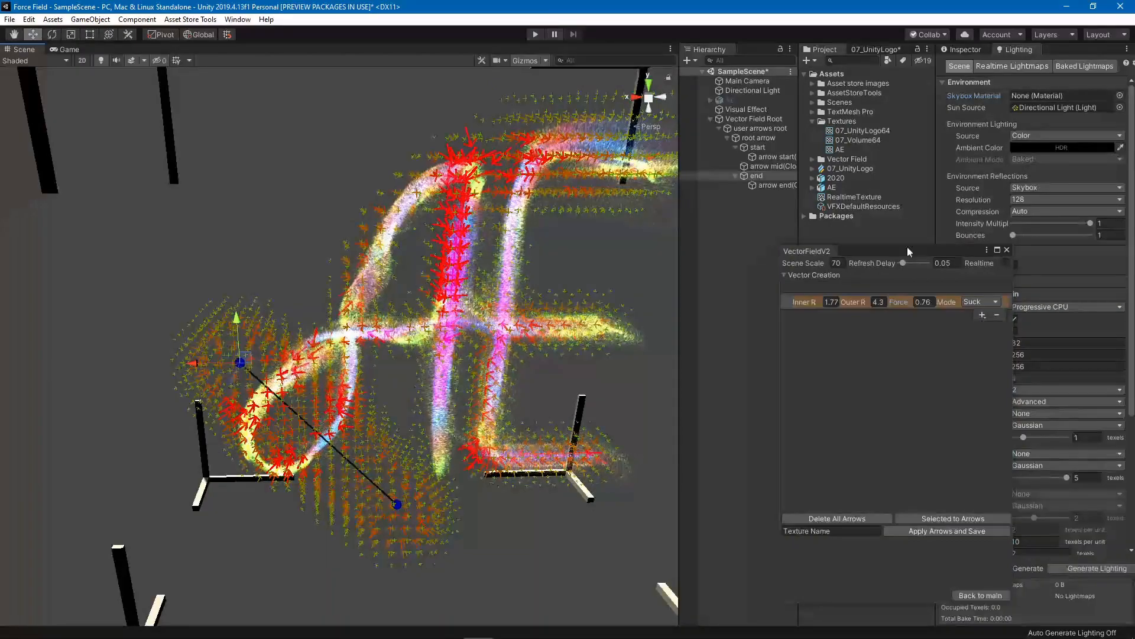
- Enable realtime updating and drag the arrow's end point outward to bend the particles
left_click(1005, 263)
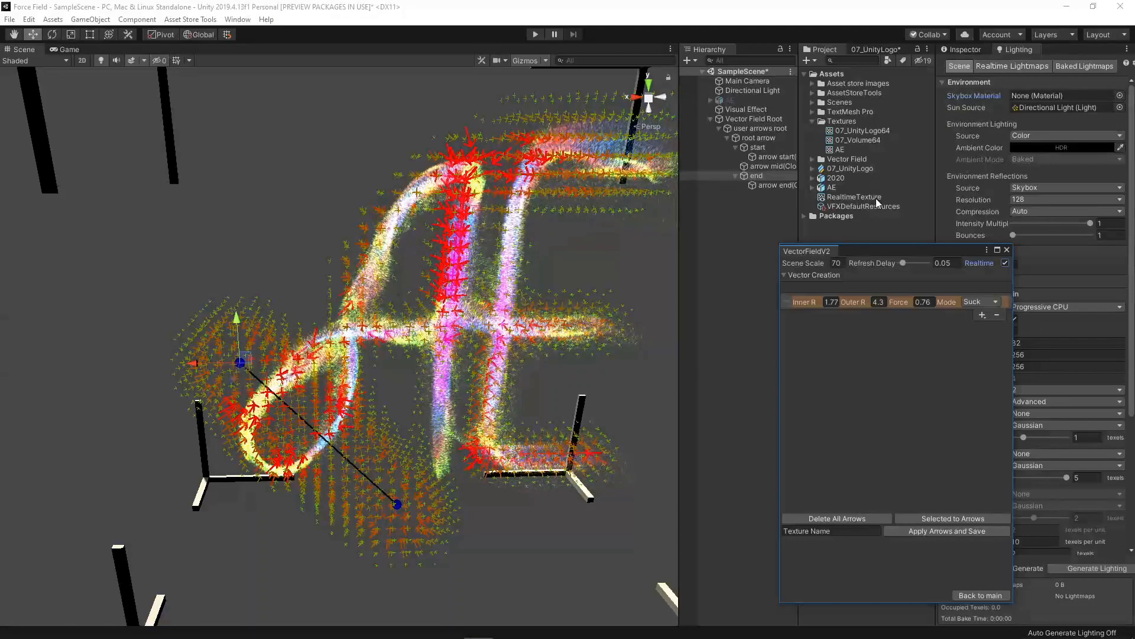
left_click(852, 197)
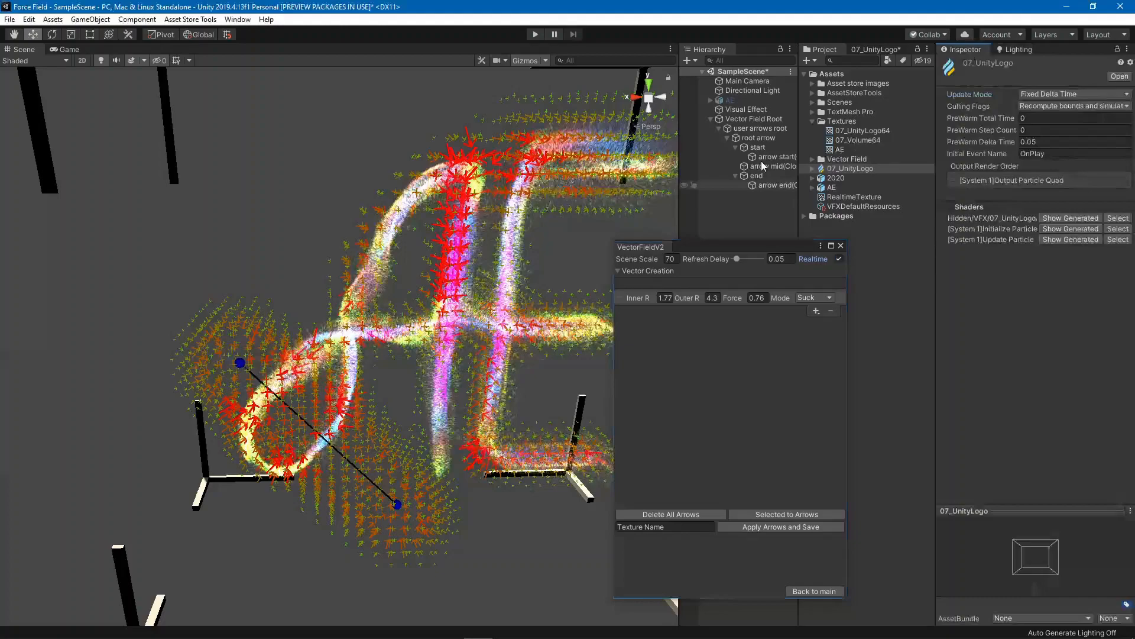
left_click(745, 108)
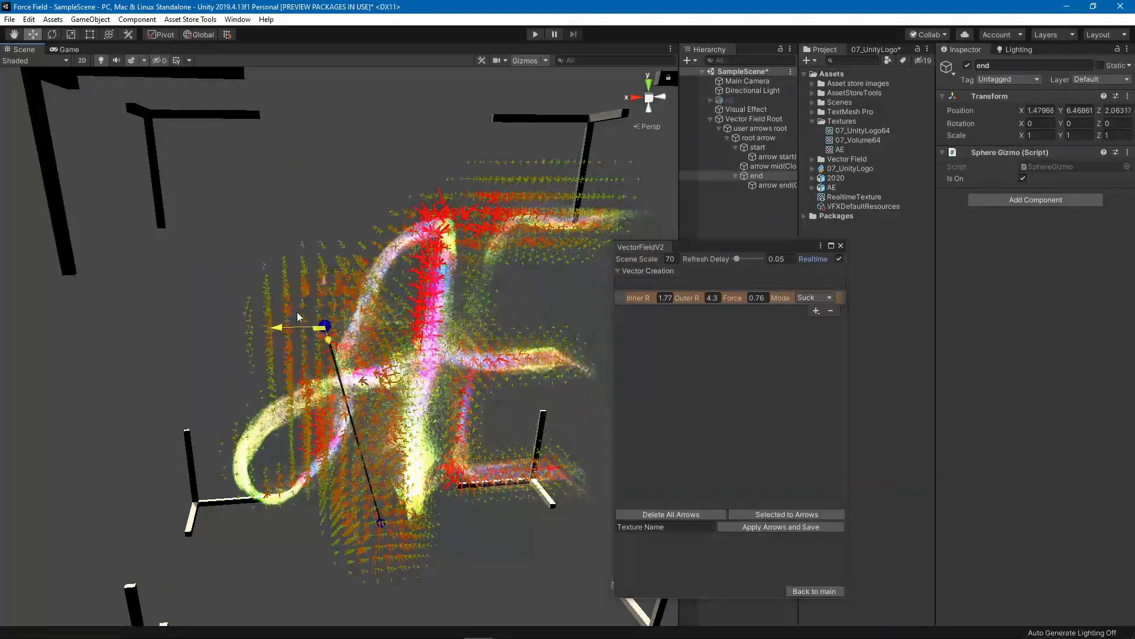
left_click_drag(322, 325, 249, 316)
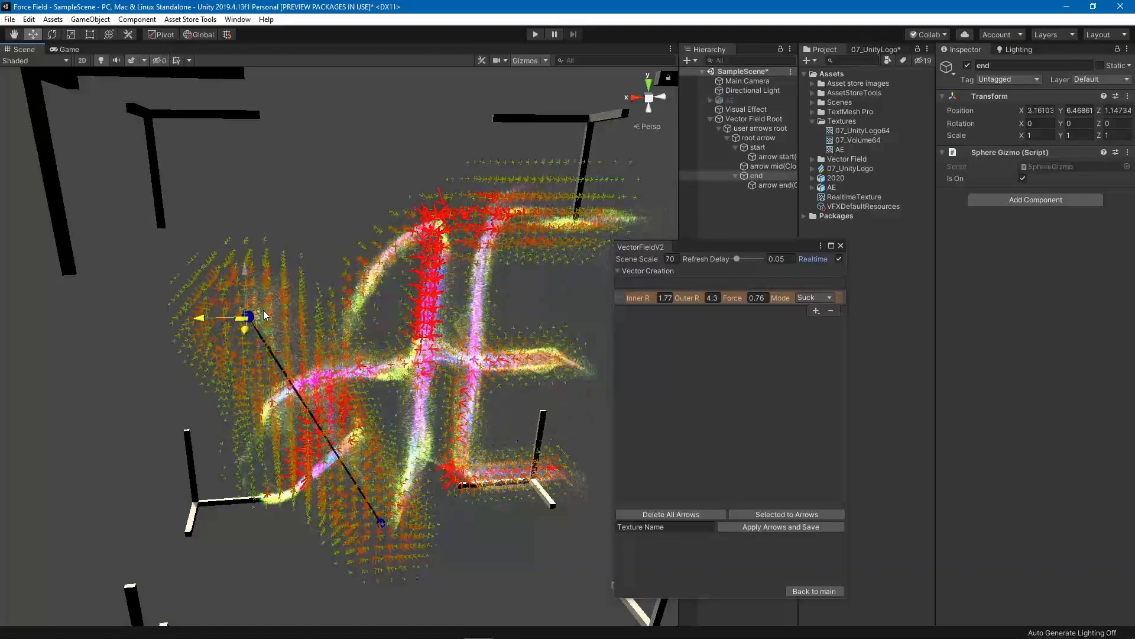
left_click_drag(252, 315, 449, 336)
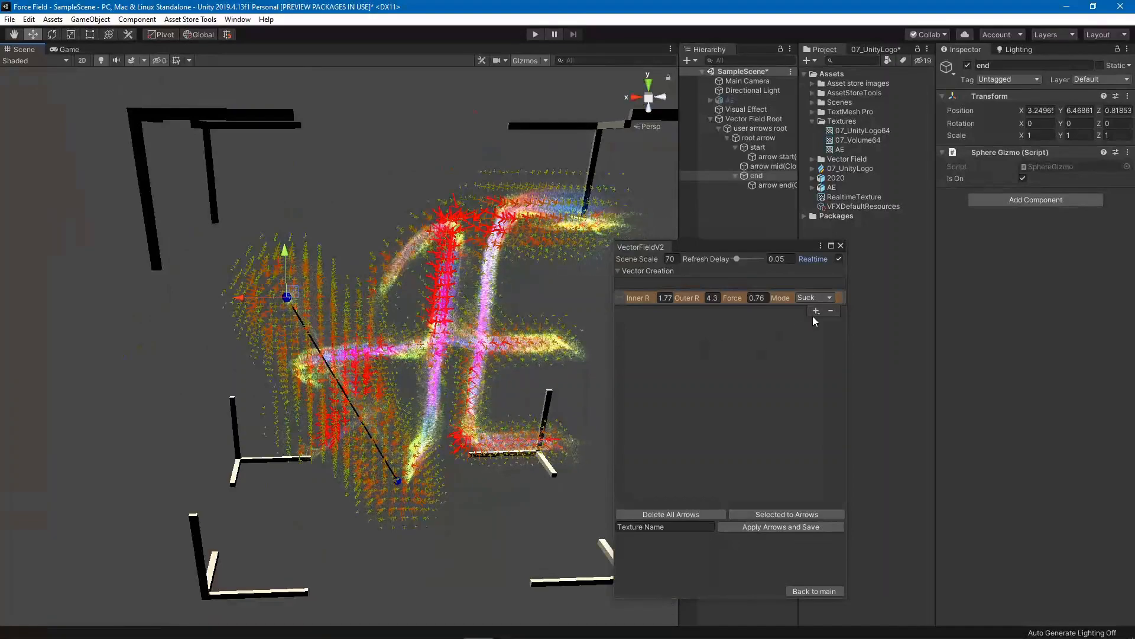
- Add a second arrow and set both arrows to Relative mode with inner radius 0.8
left_click(815, 322)
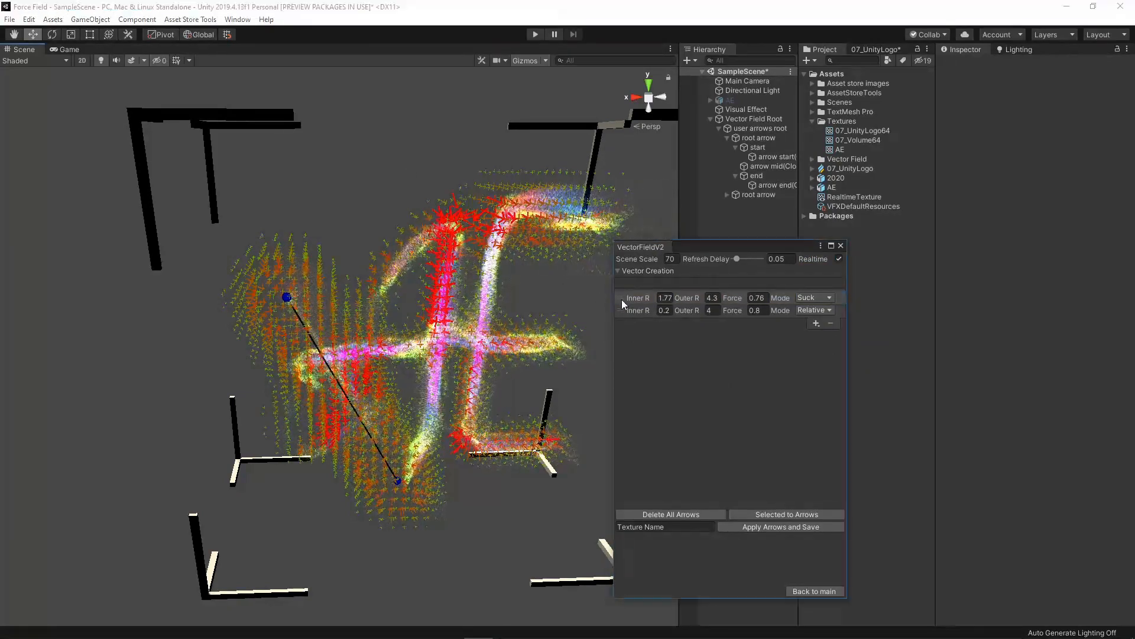
left_click(758, 137)
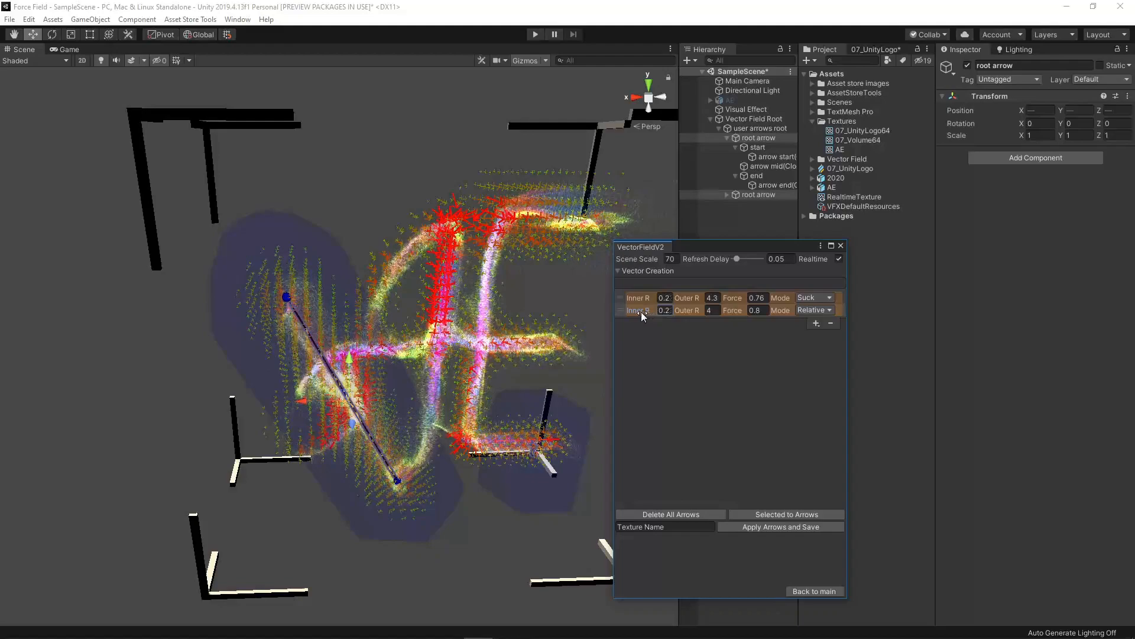
left_click_drag(664, 297, 664, 310)
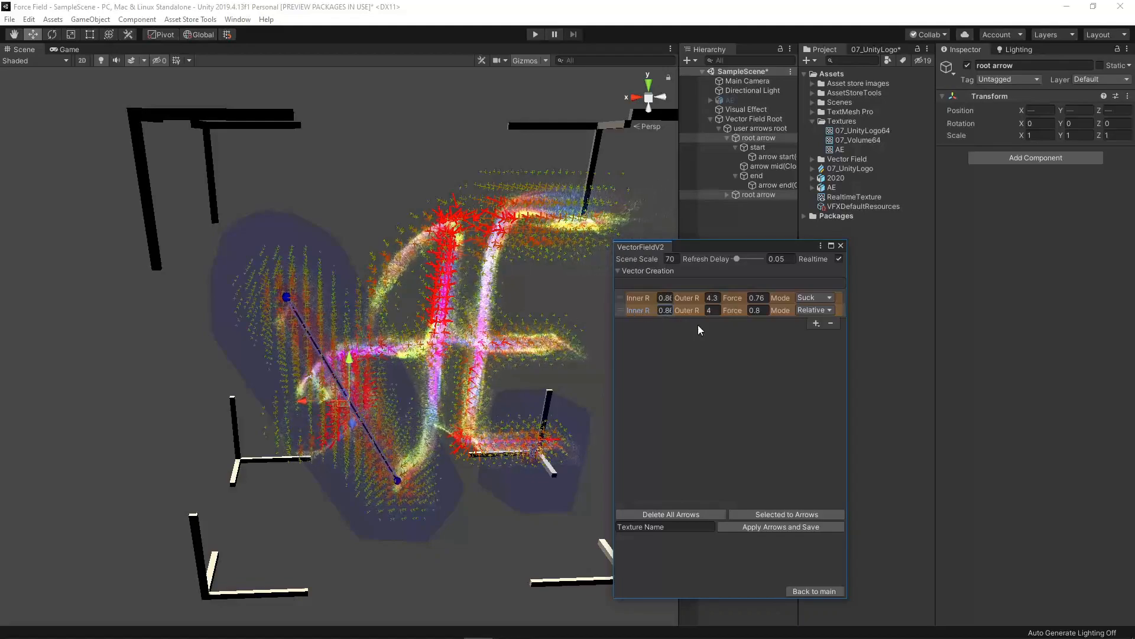
left_click(814, 310)
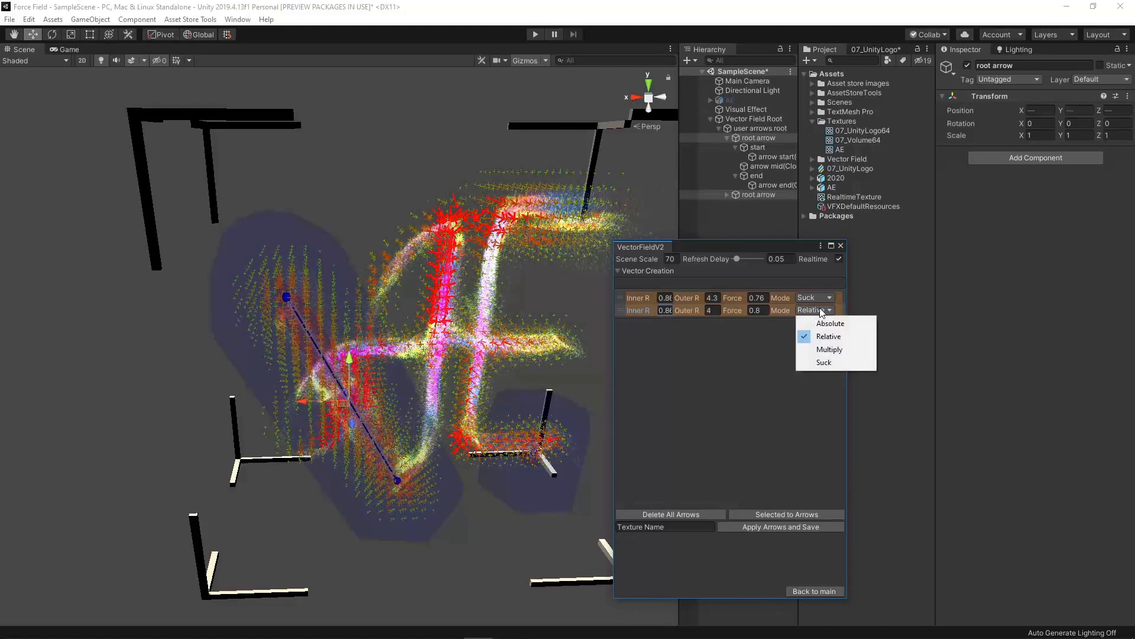
left_click(829, 349)
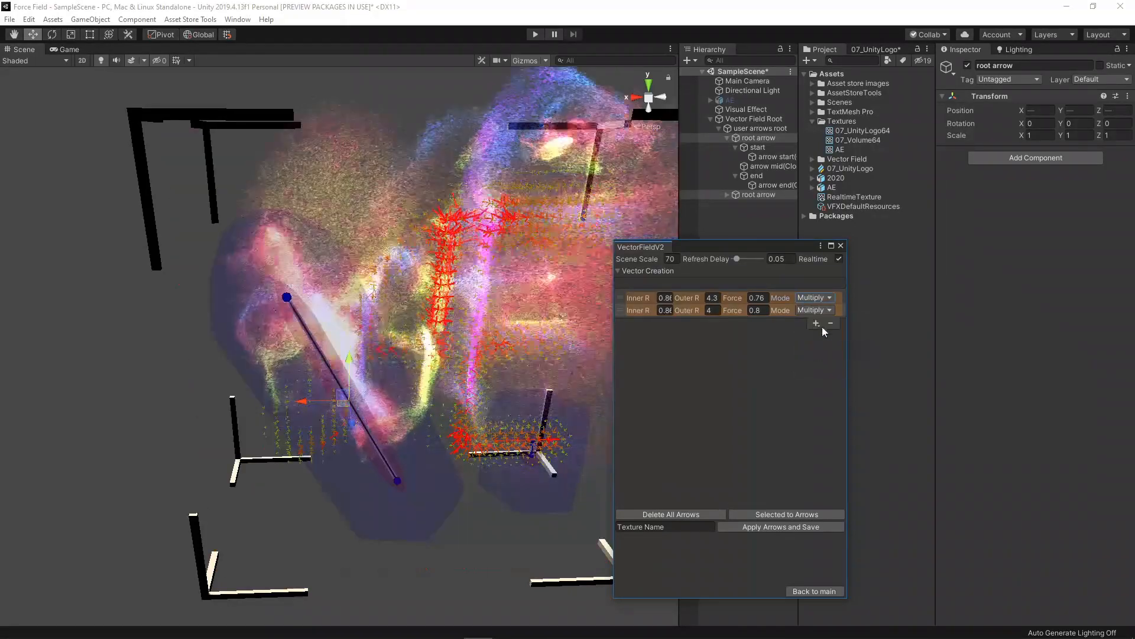
left_click(827, 309)
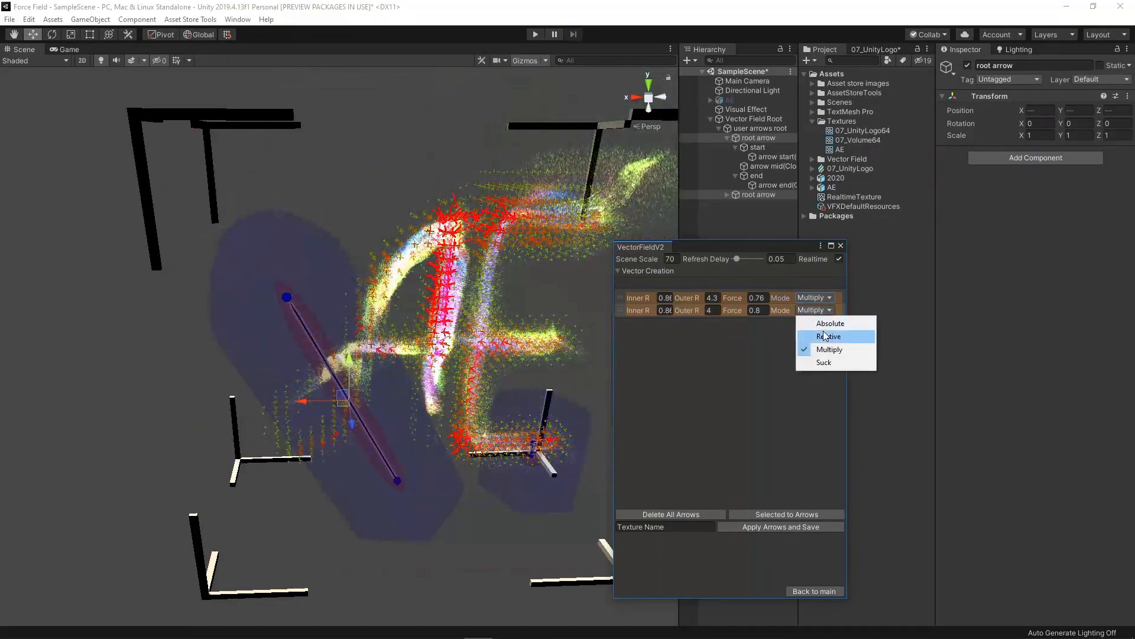
left_click(828, 336)
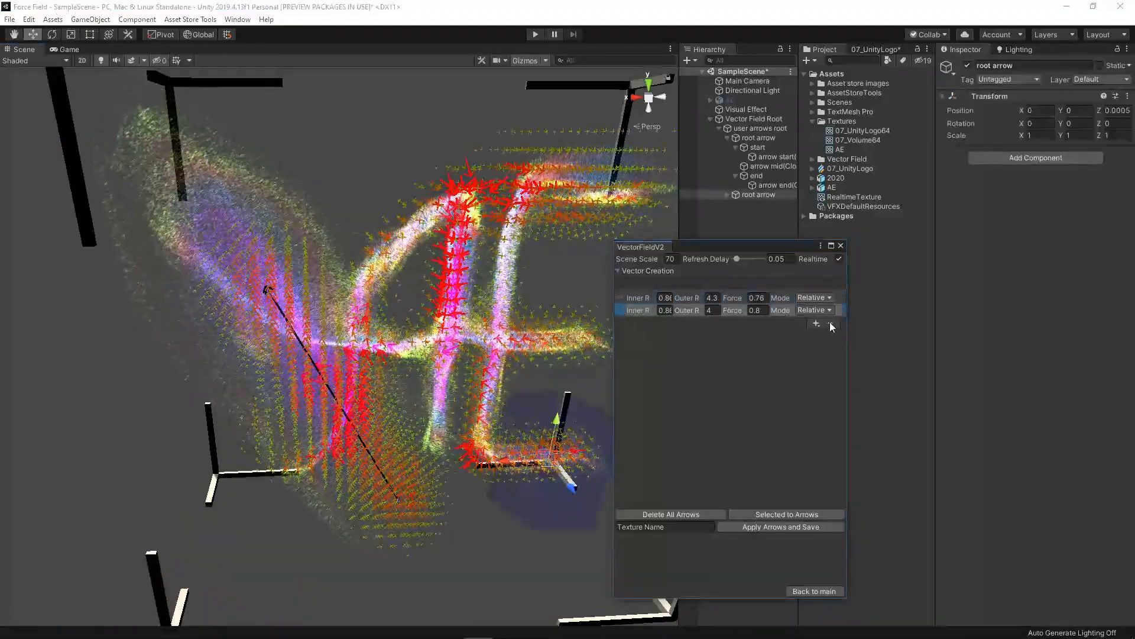
- Delete both arrows, return to main, and create a new 64×32×64 vector field
left_click(830, 310)
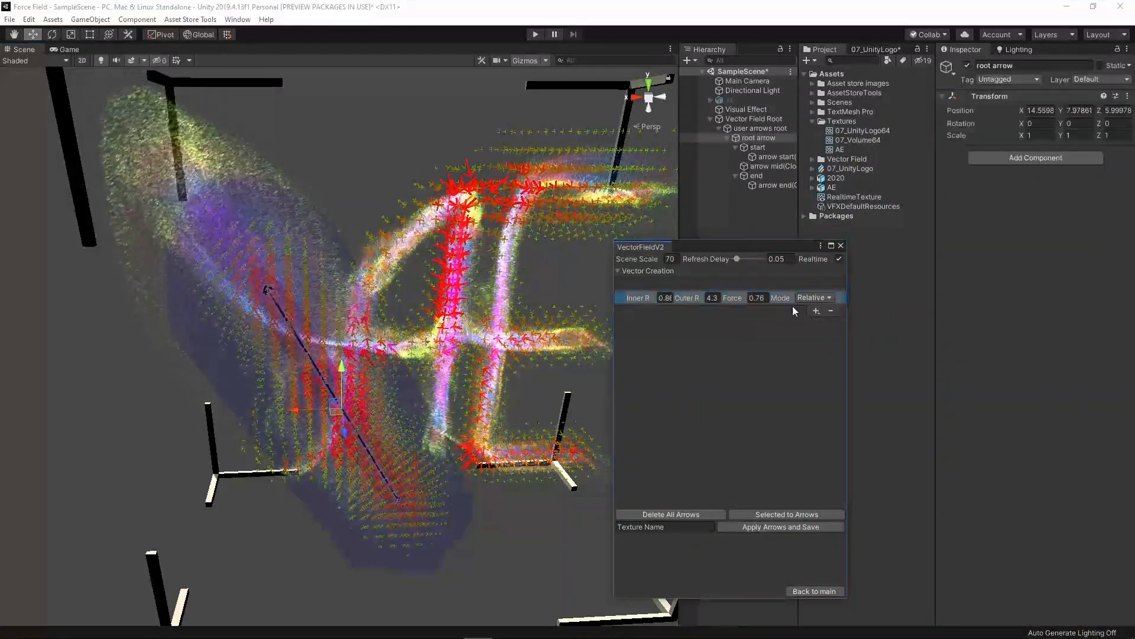
left_click(669, 514)
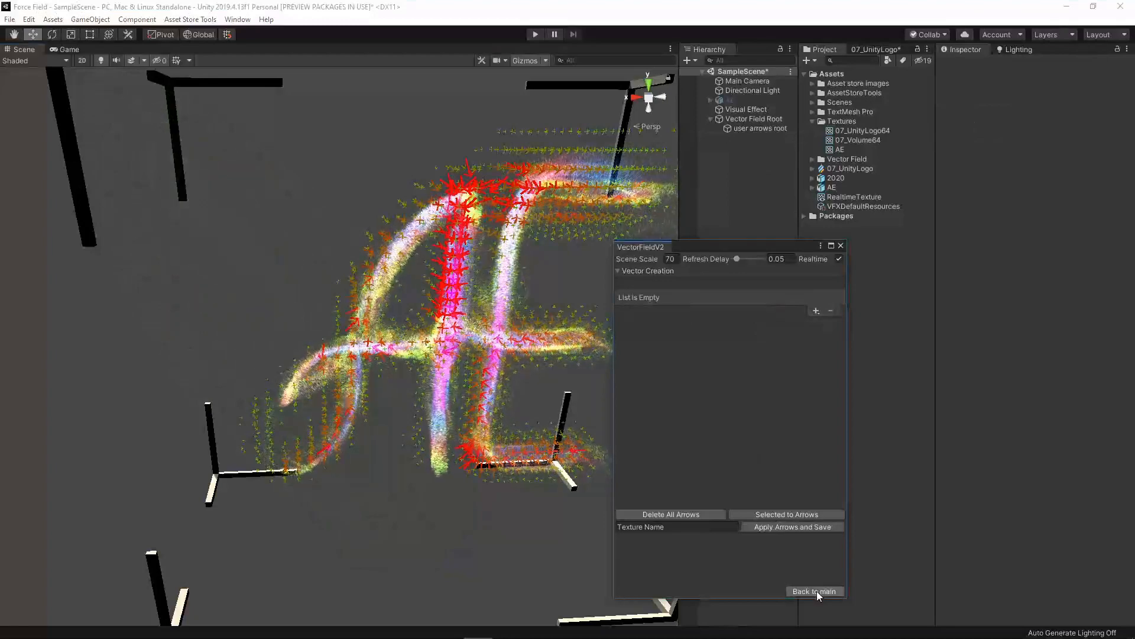
left_click(813, 591)
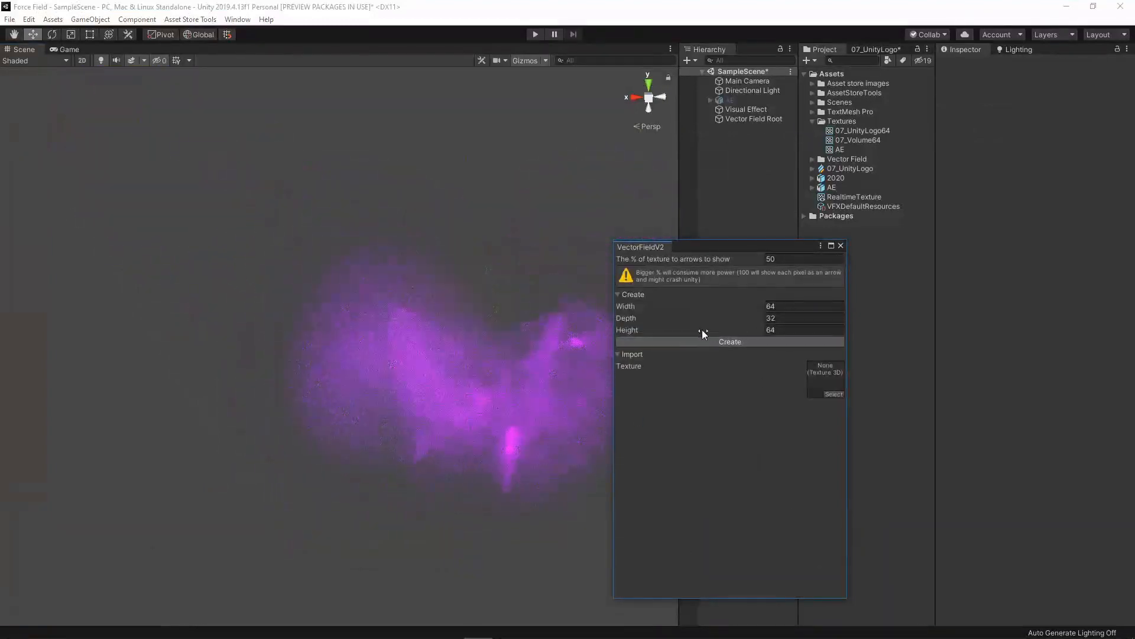
left_click(730, 341)
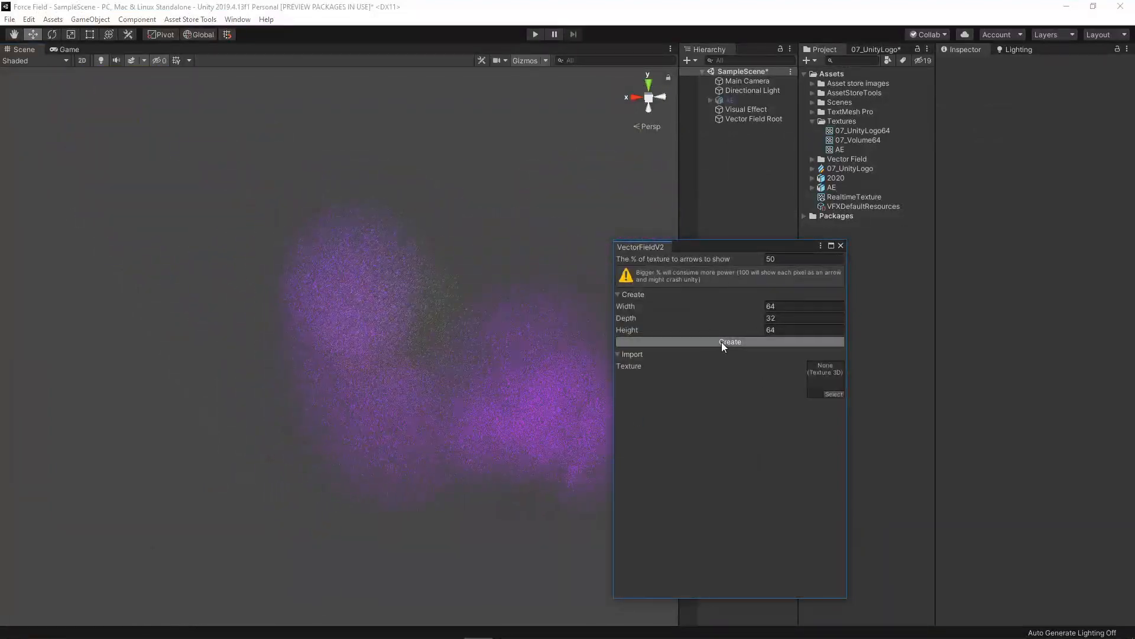
left_click(729, 341)
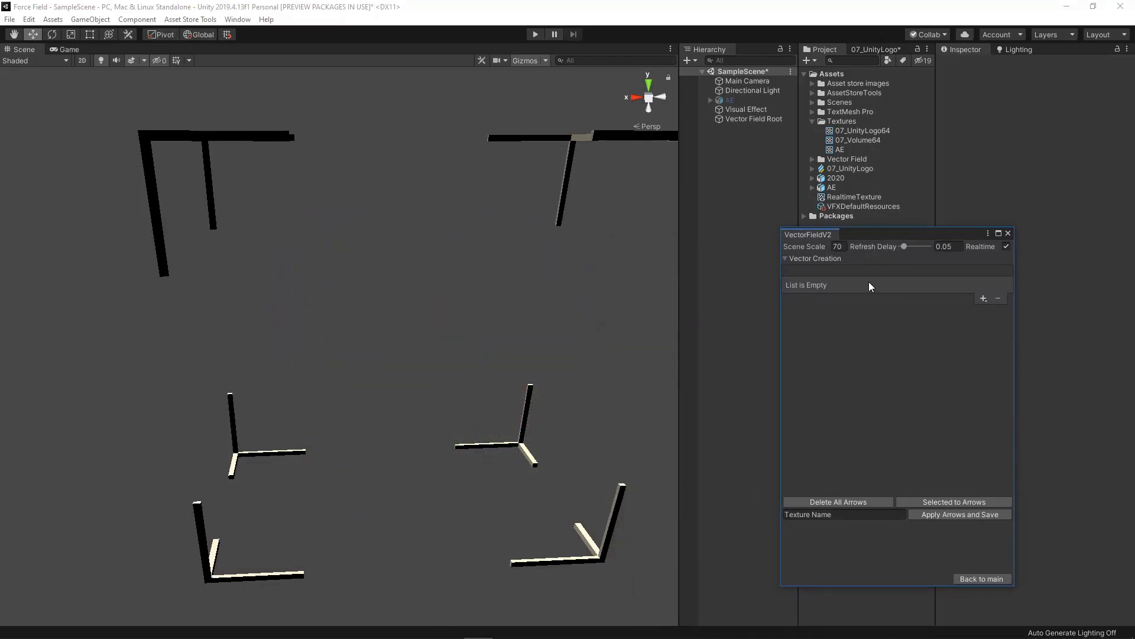
- Enable the AE object, select all its cones, and convert them to Suck-mode arrows
left_click(730, 100)
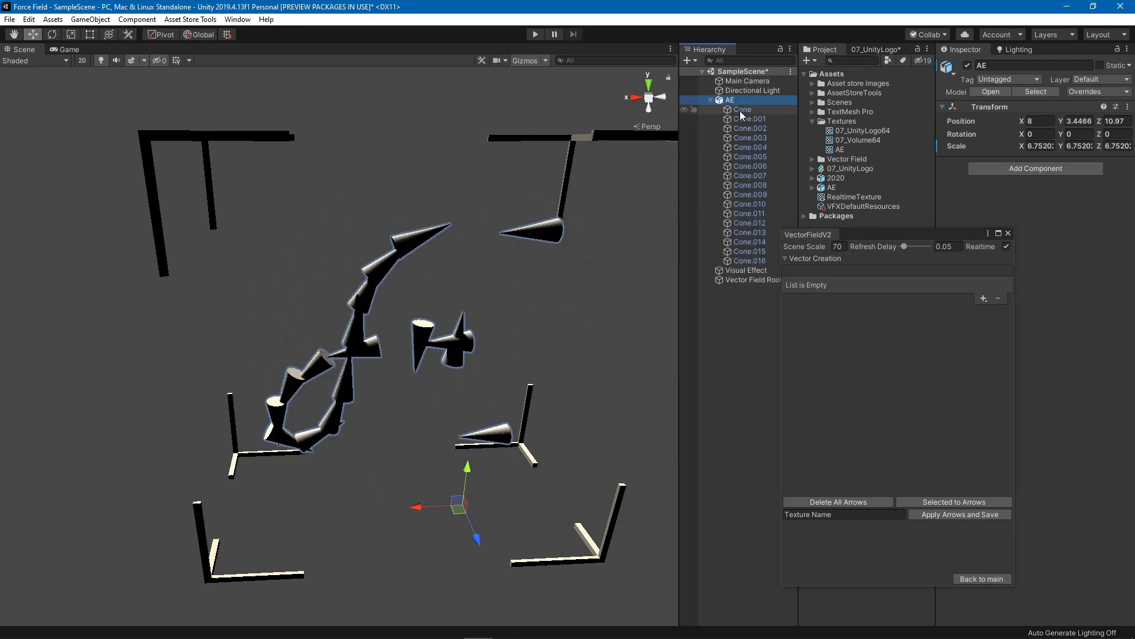
left_click(741, 109)
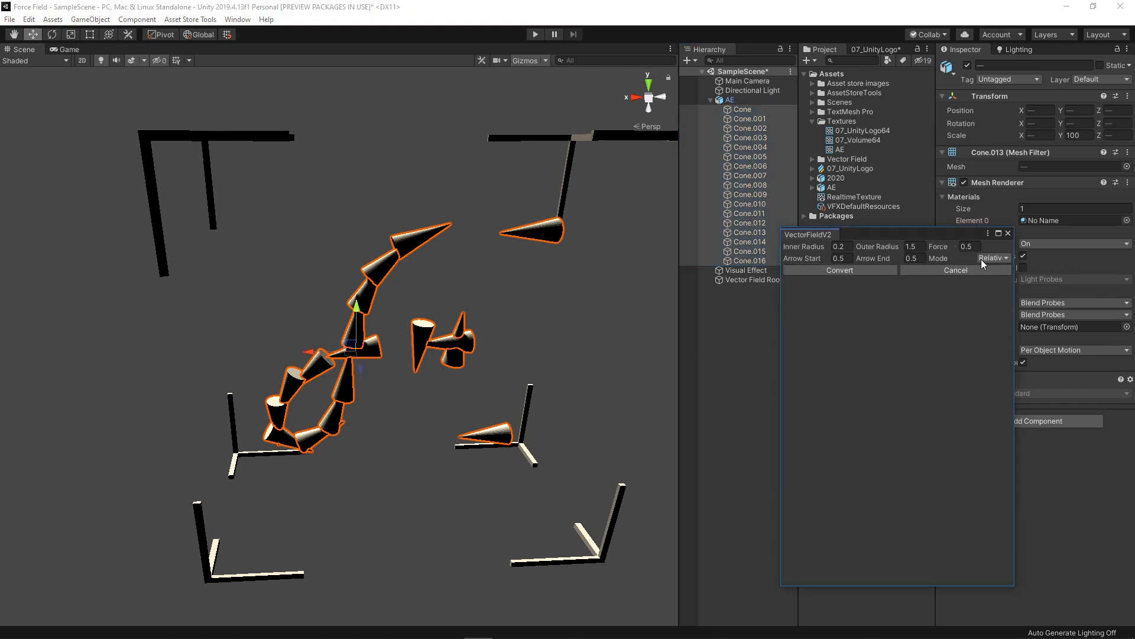
left_click(993, 257)
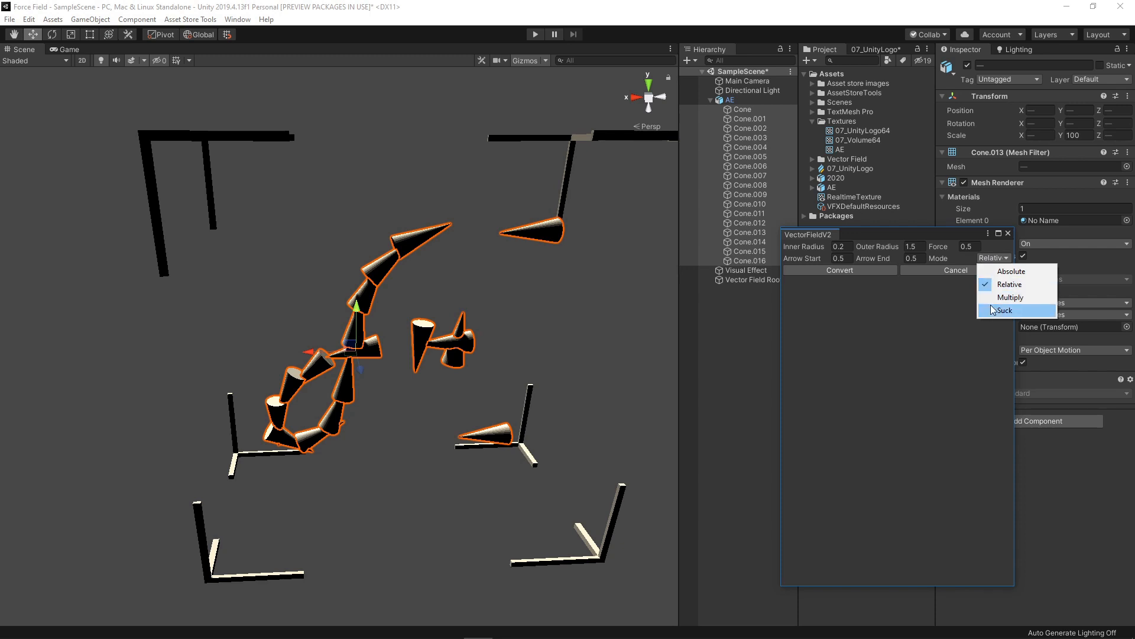
left_click(1003, 310)
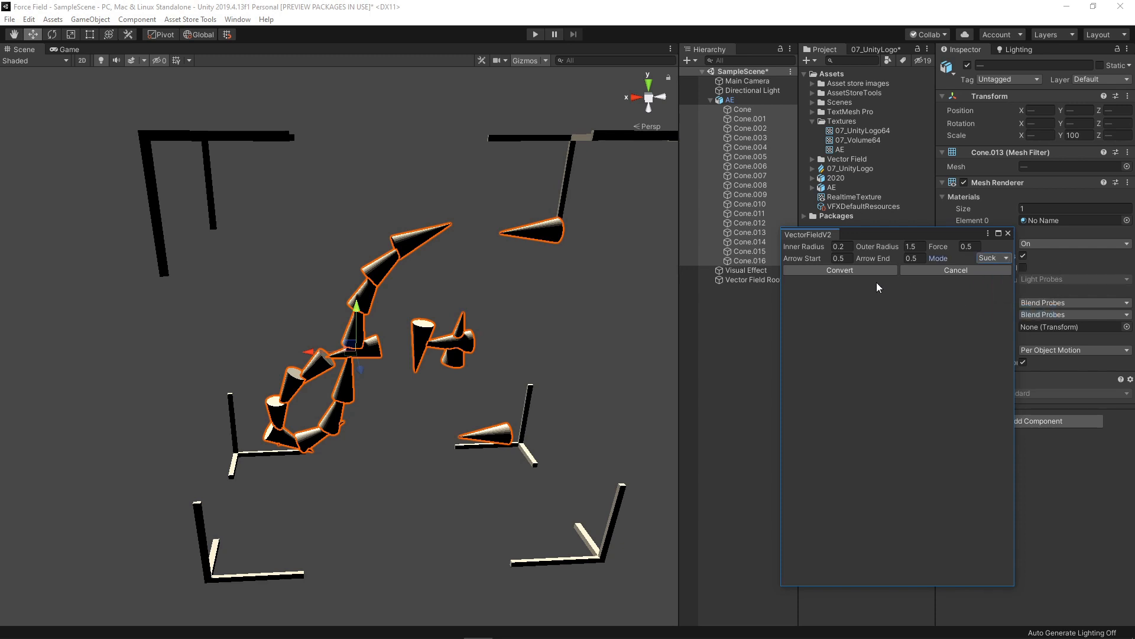
left_click(839, 270)
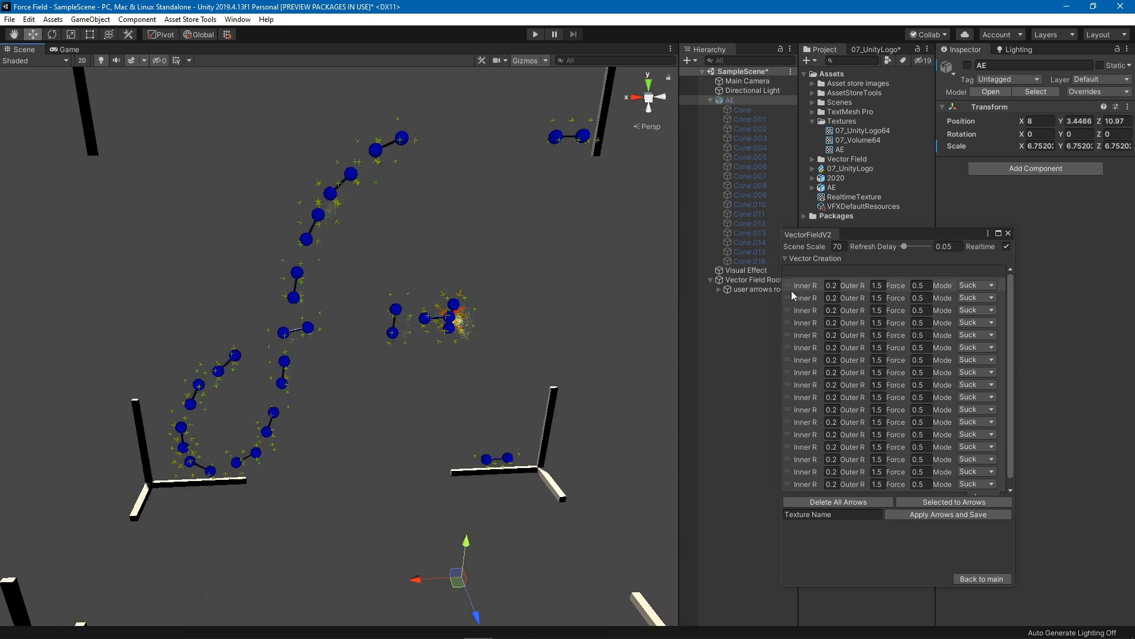
- Select all converted arrows and drag one arrow's start point down to extend its stroke
left_click(718, 289)
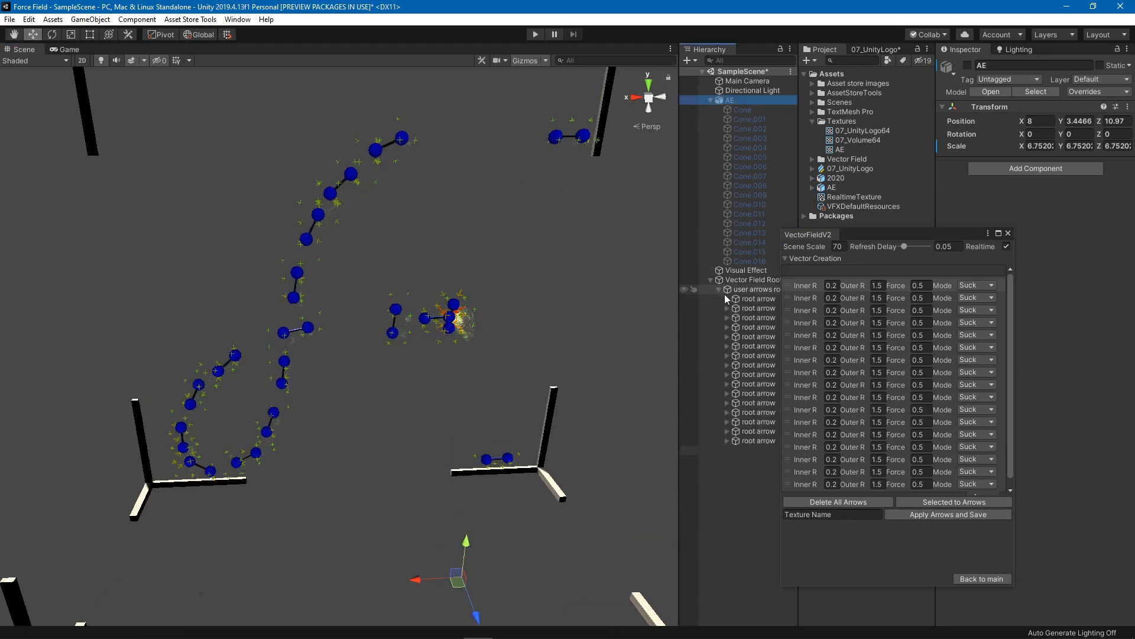
left_click(757, 298)
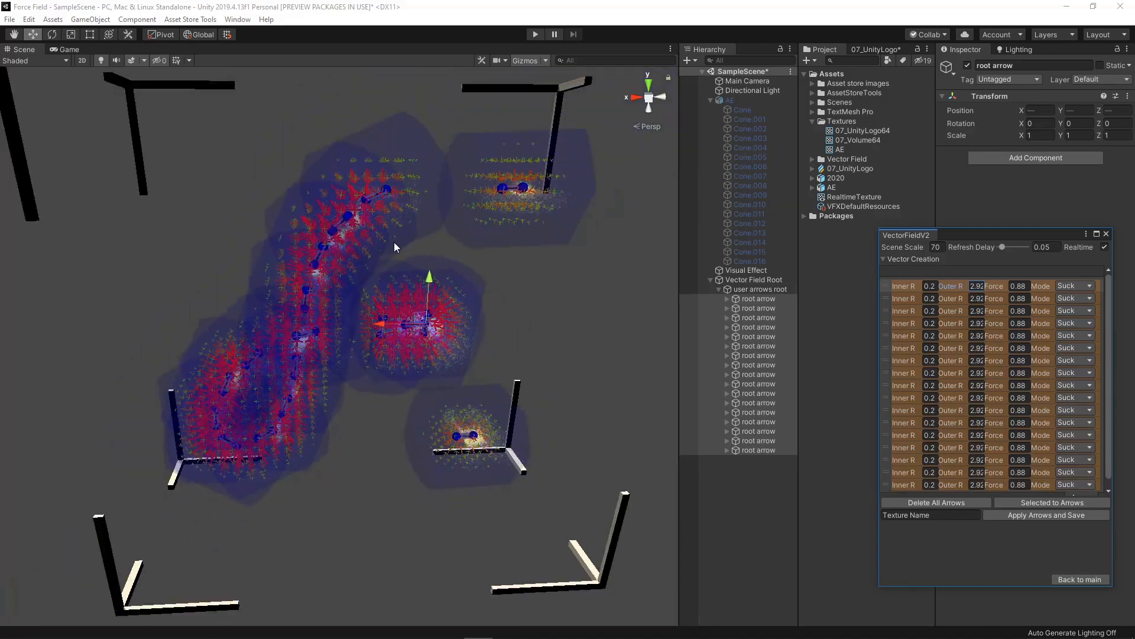
mouse_move(551, 388)
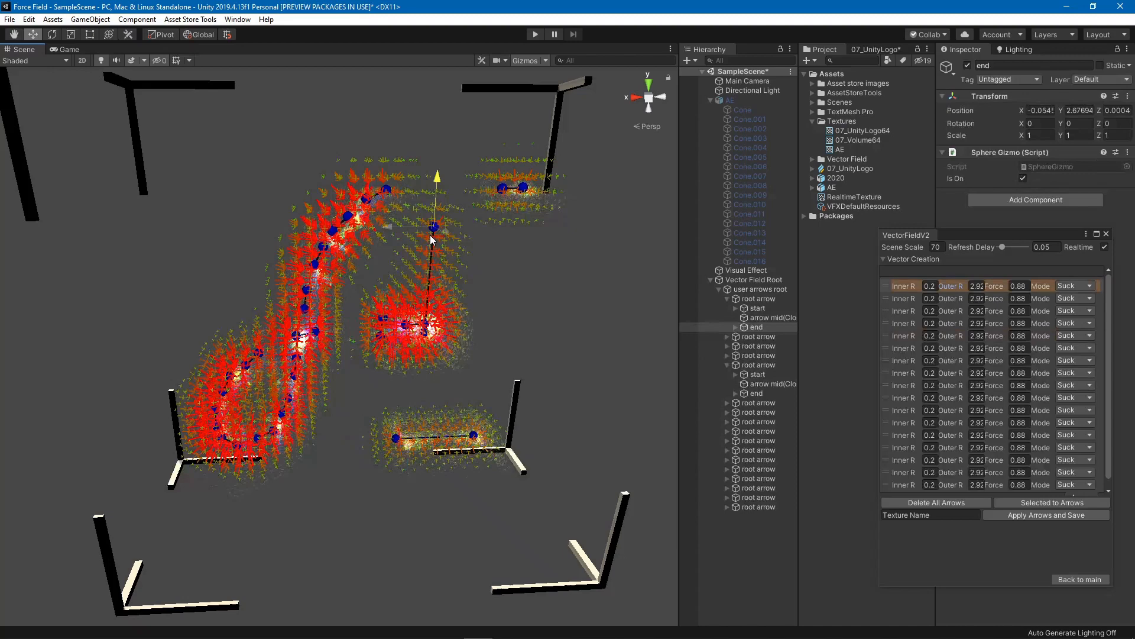
left_click(756, 307)
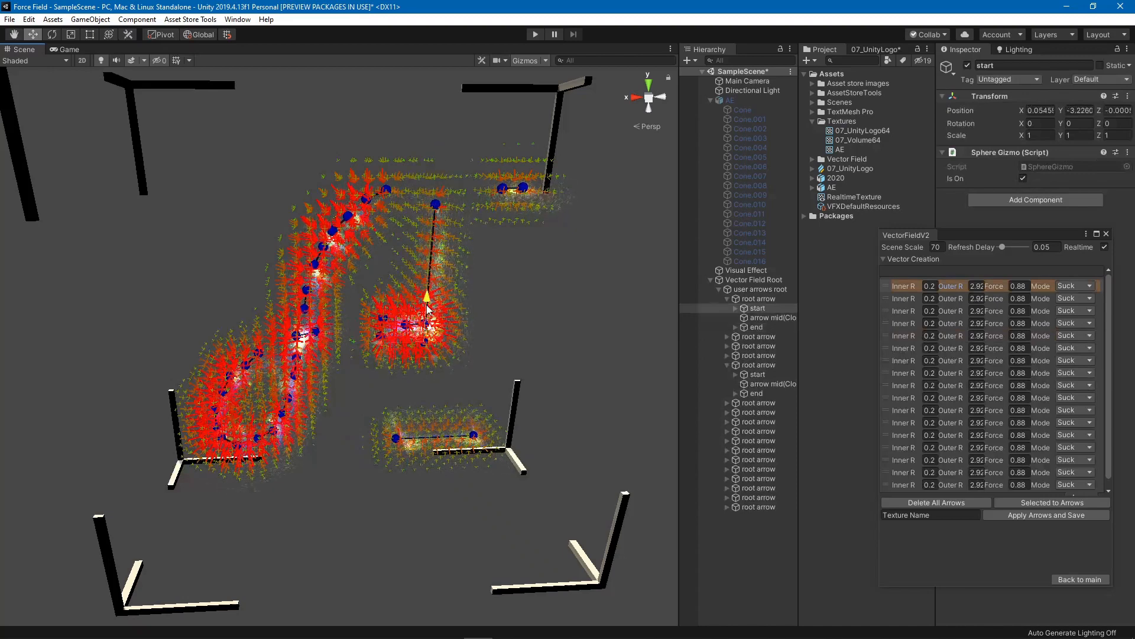
left_click_drag(428, 294, 423, 366)
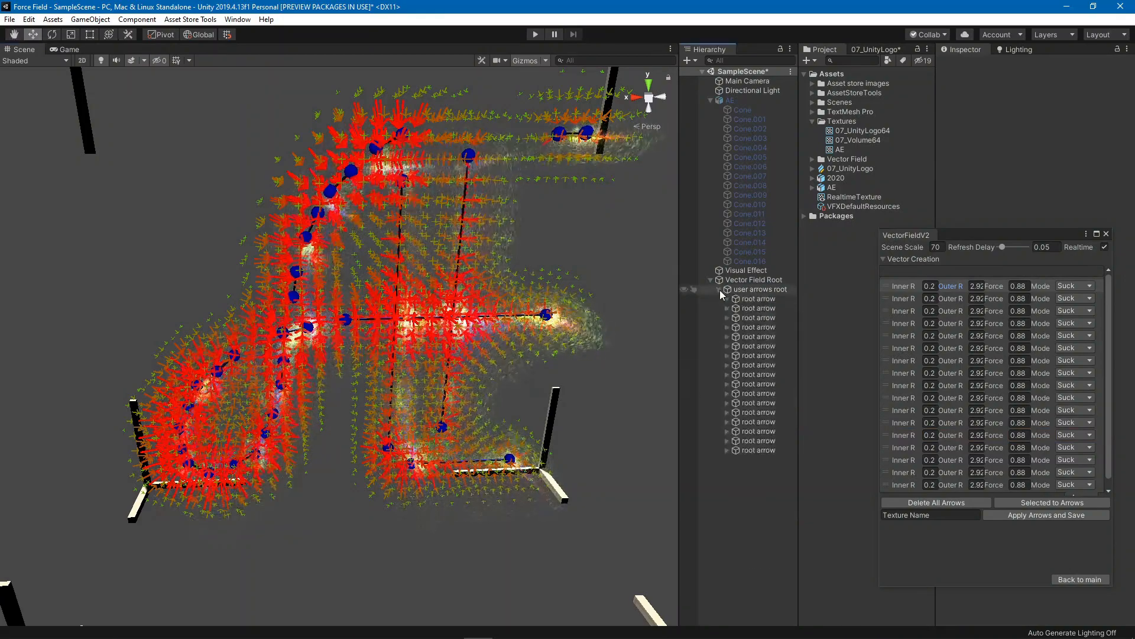
left_click(757, 298)
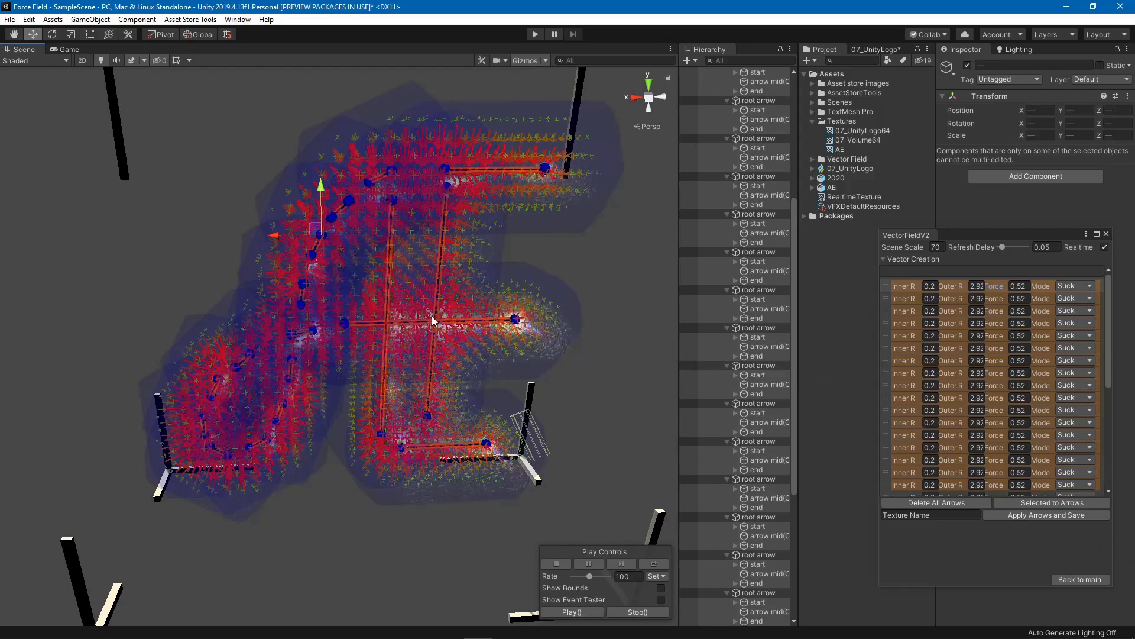
- Switch all arrows from Suck to Relative mode, then reselect all arrows
left_click(1074, 285)
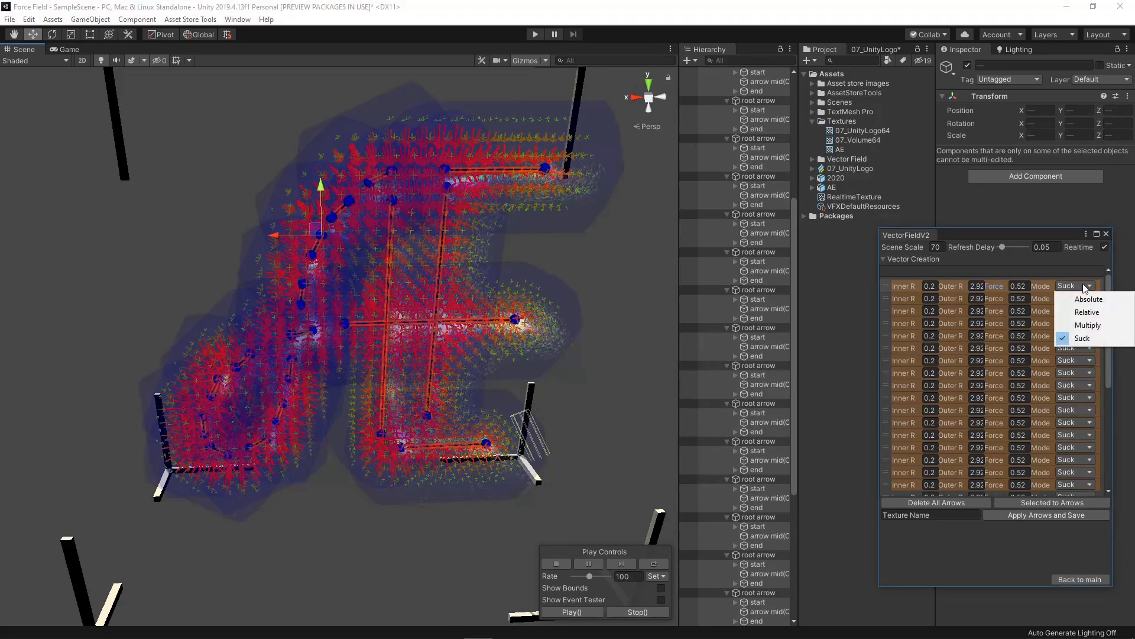
left_click(1088, 312)
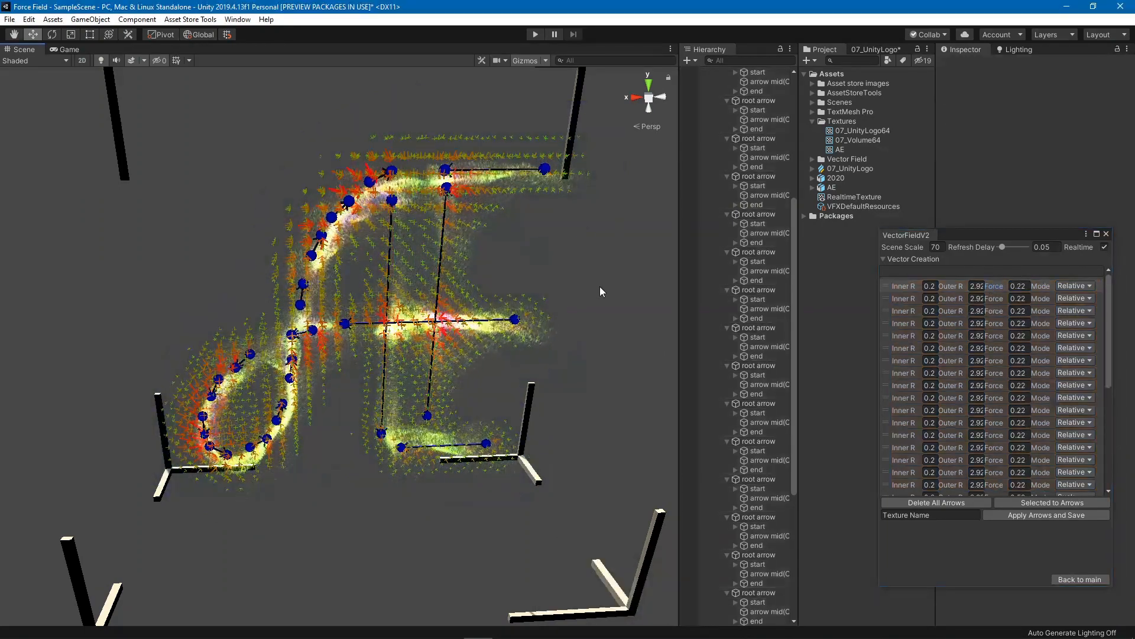
left_click(67, 49)
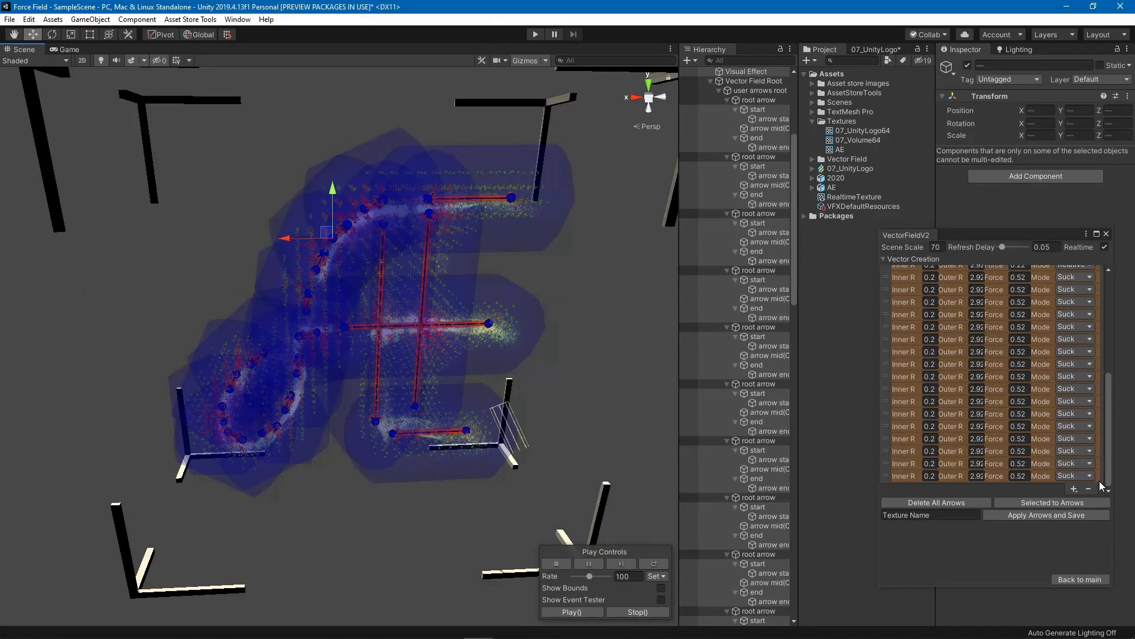
- Use Delete All Arrows in VectorFieldV2, then Back to main
left_click(935, 502)
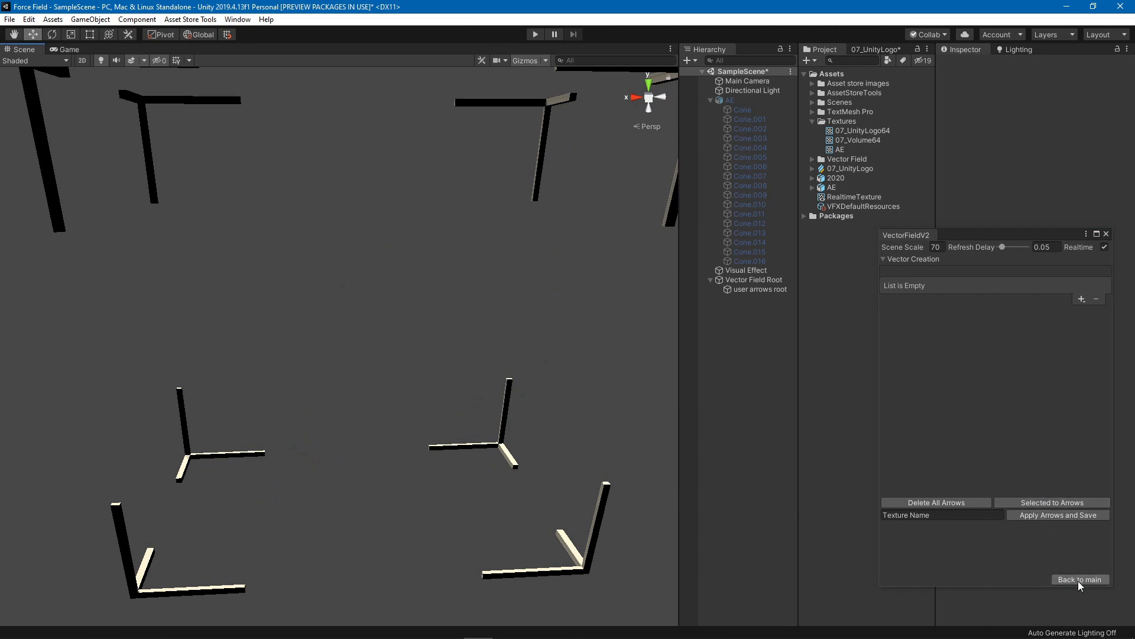
left_click(1079, 578)
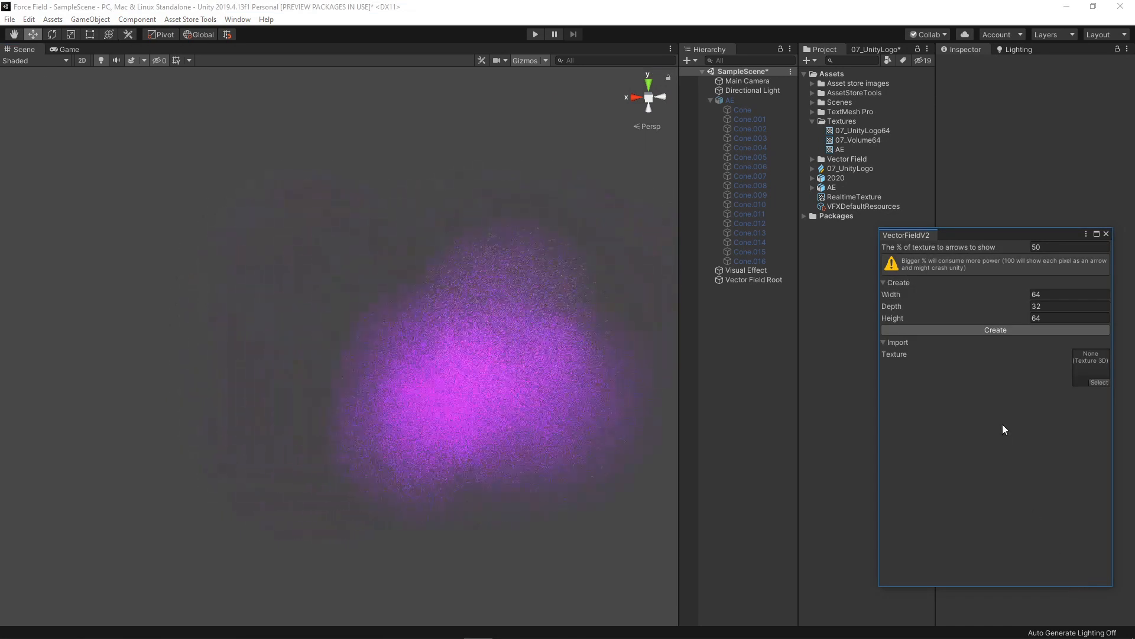